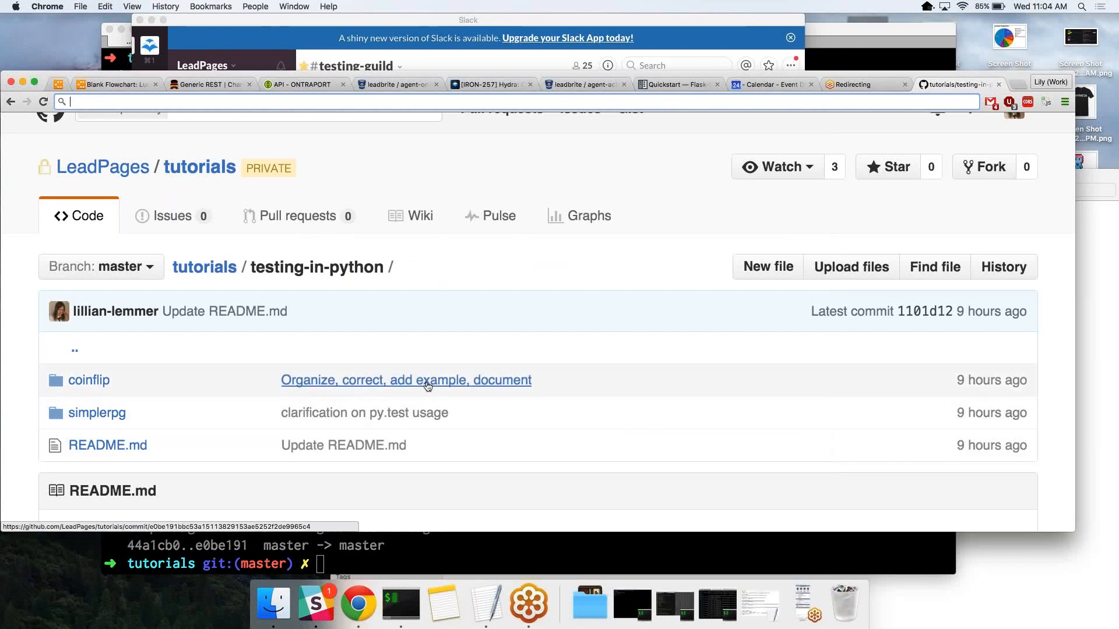
{"action": "mouse_move", "coordinate": [427, 386]}
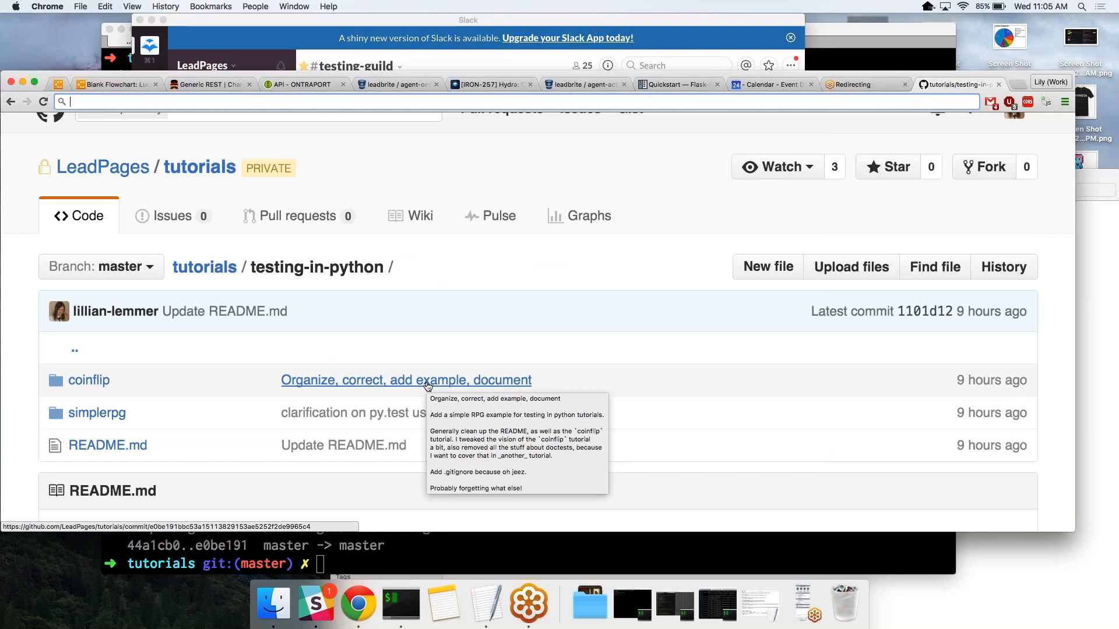
{"action": "mouse_move", "coordinate": [426, 386]}
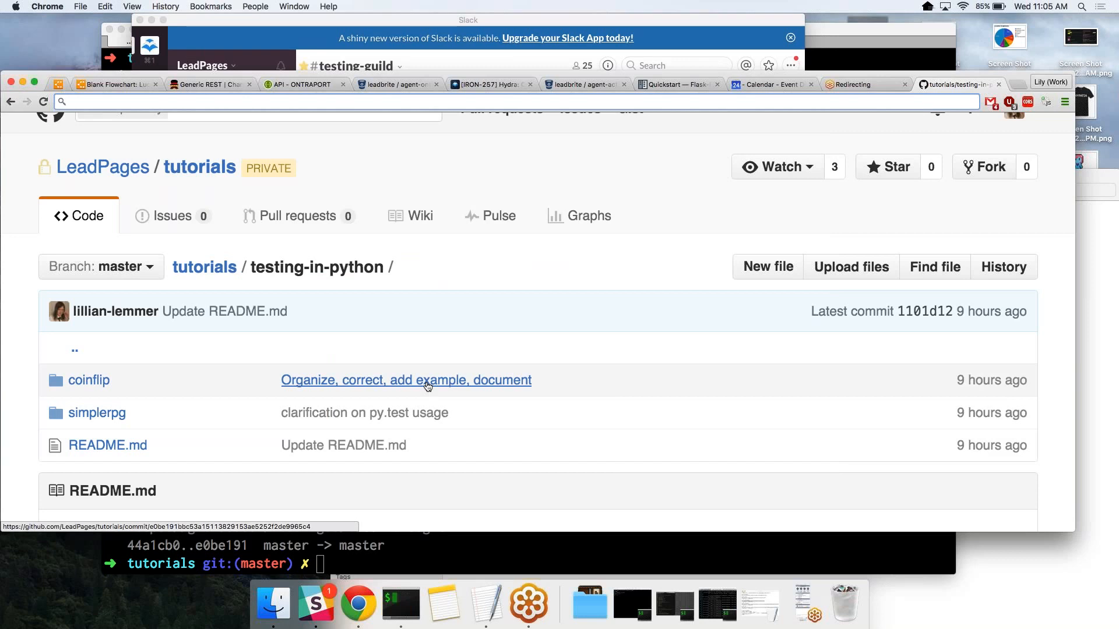
{"action": "mouse_move", "coordinate": [121, 422]}
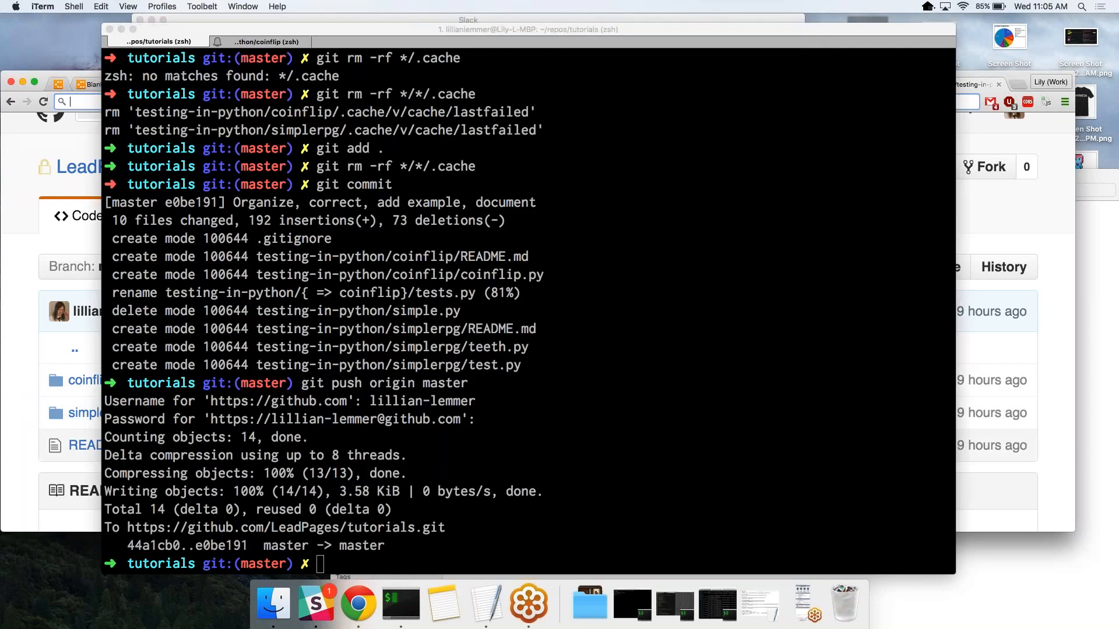
Step: Move into repos/testing-in-python/simplerpg, list README.md, teeth.py and test.py, and start a vim command
{"action": "type", "text": "cd repos"}
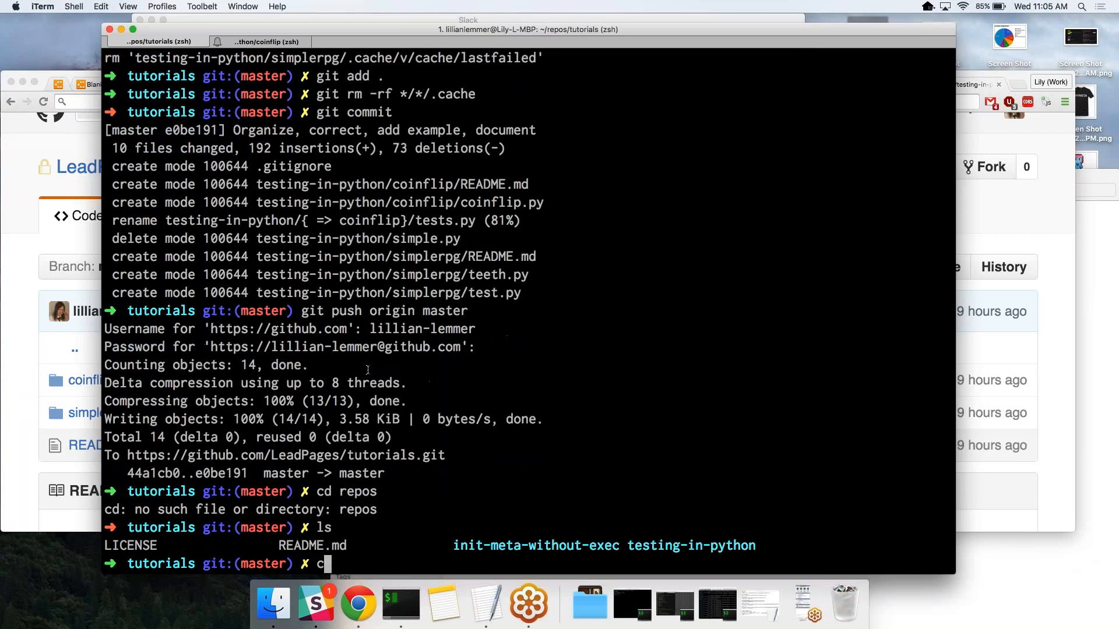
{"action": "type", "text": "d testing-in-python/"}
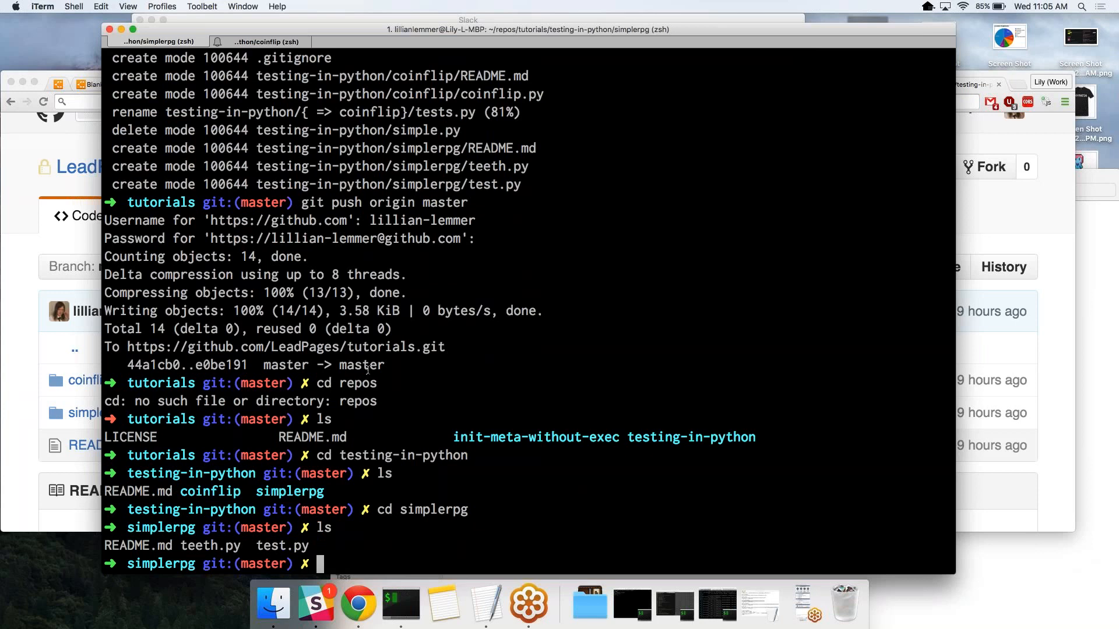
{"action": "type", "text": "vim teeth.py"}
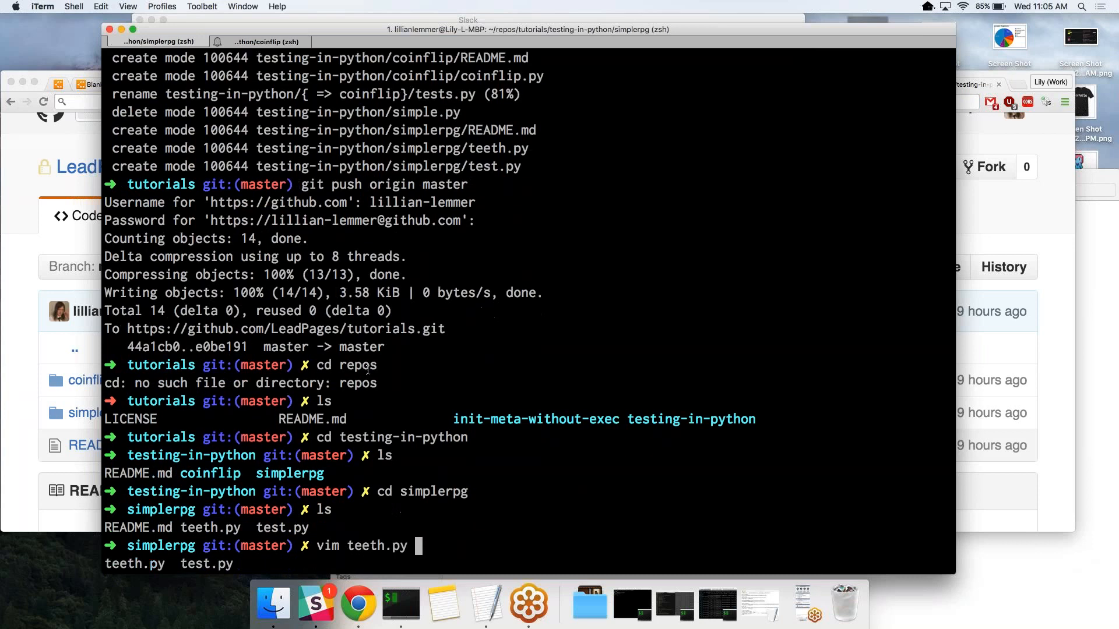
Step: Open teeth.py in vim, read the Teeth class down to consume, then jump back to the top
{"action": "key", "text": "Return"}
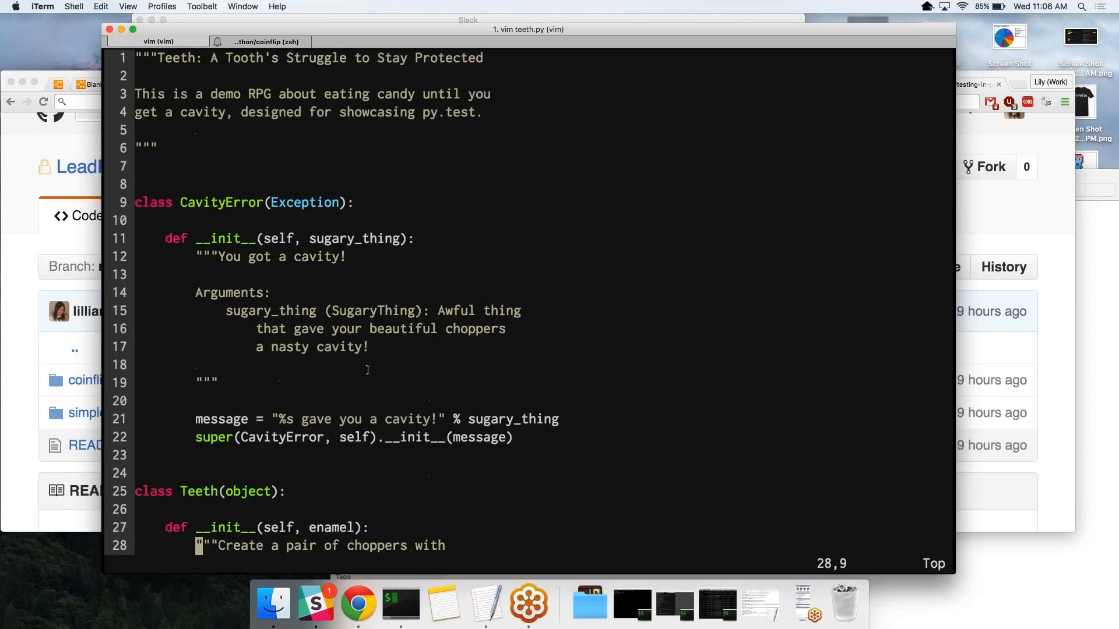
{"action": "scroll", "scroll_direction": "down", "scroll_amount": 3}
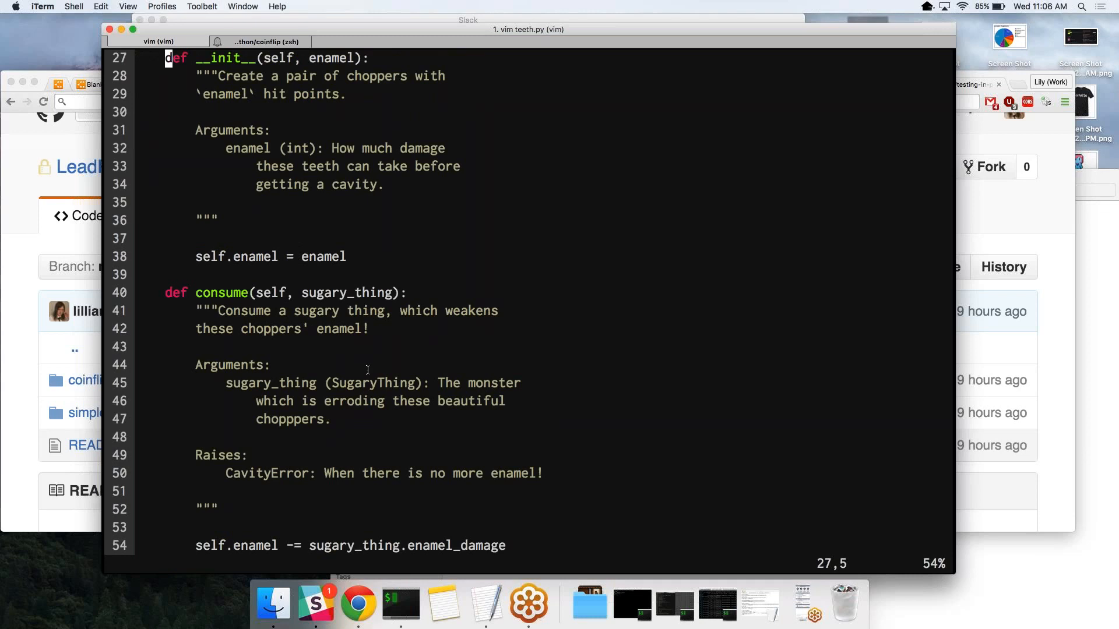
{"action": "scroll", "scroll_direction": "down", "scroll_amount": 3}
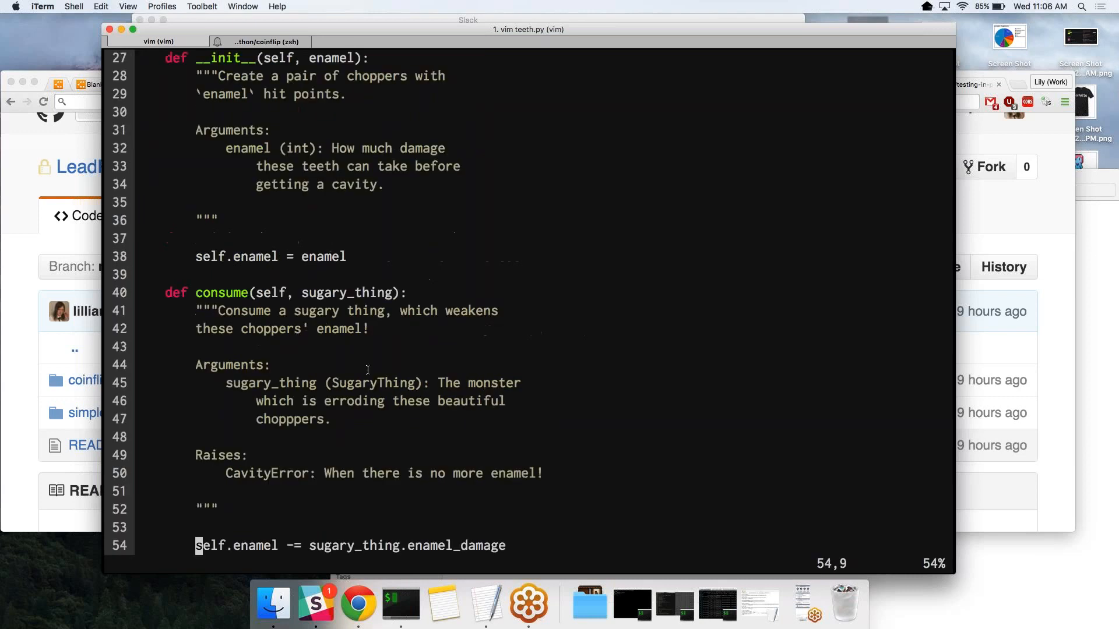
{"action": "key", "text": "gg"}
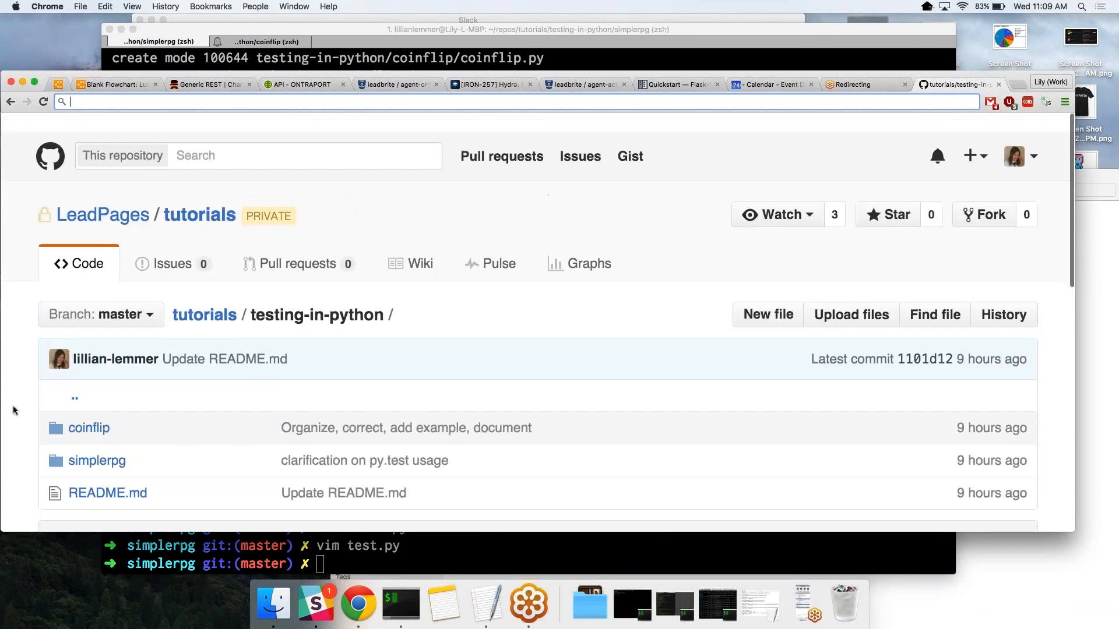
Step: Open the coinflip folder on GitHub, scroll through its README, and open coinflip.py
{"action": "left_click", "coordinate": [102, 460]}
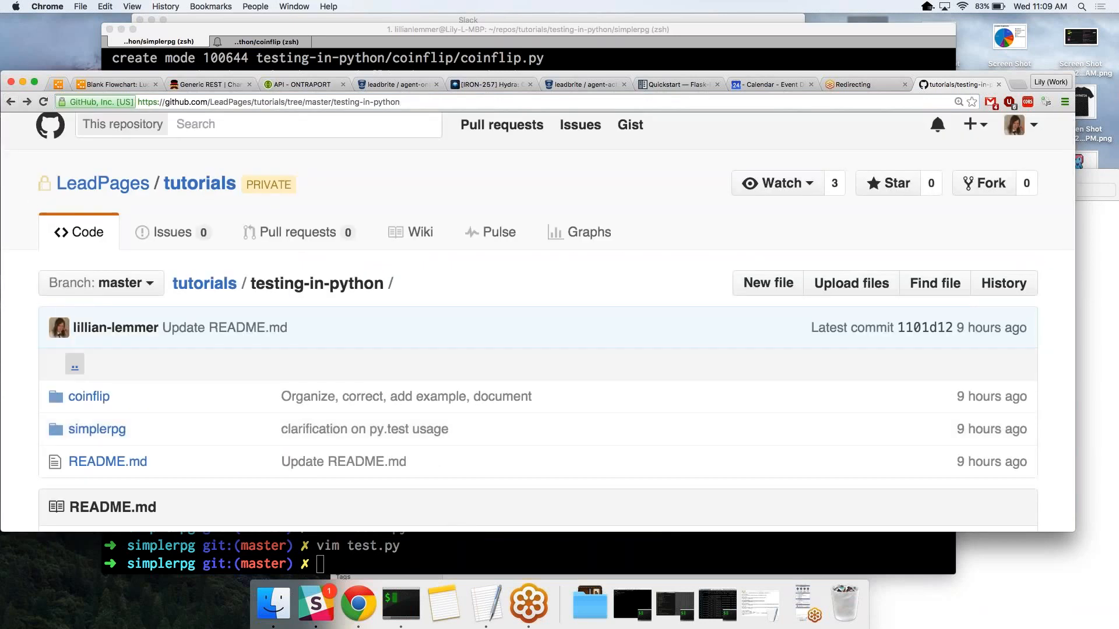
{"action": "mouse_move", "coordinate": [88, 396]}
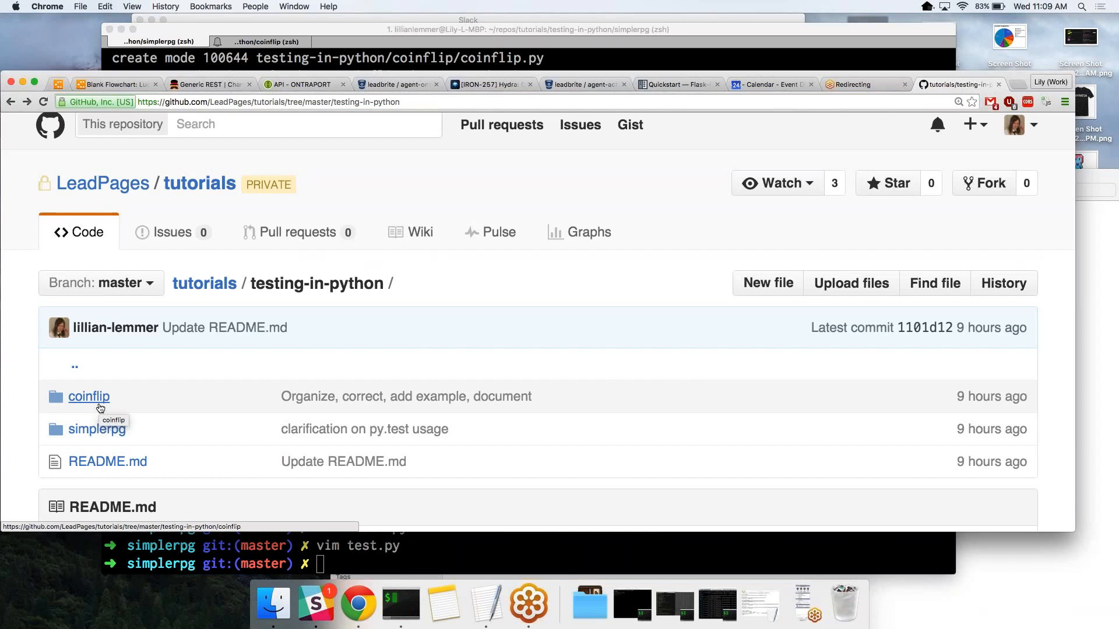
{"action": "left_click", "coordinate": [87, 396]}
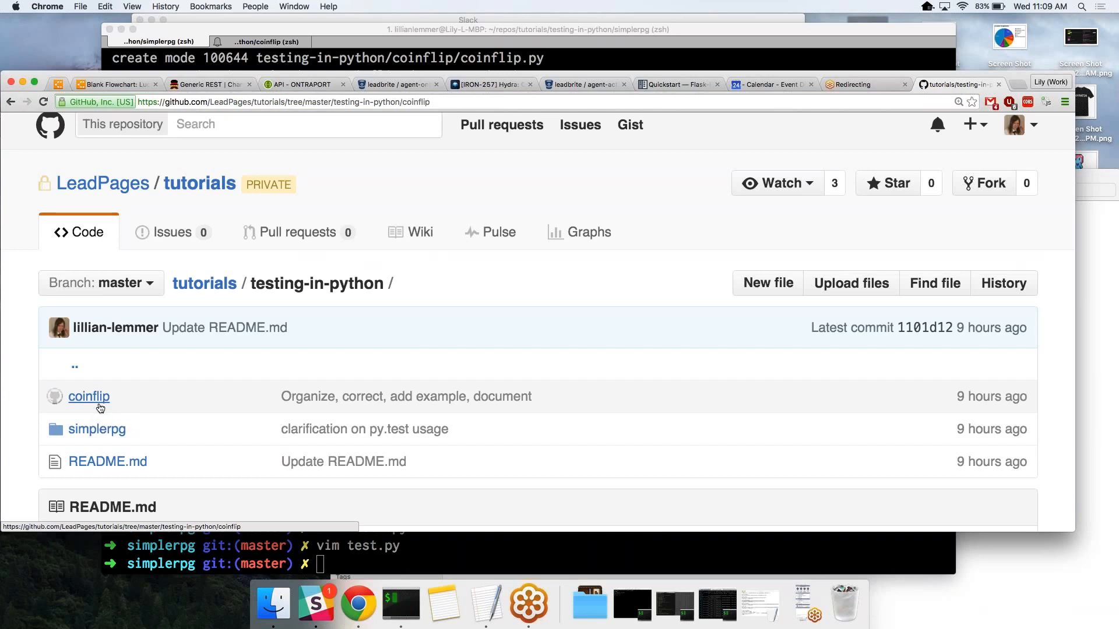
{"action": "left_click", "coordinate": [88, 396]}
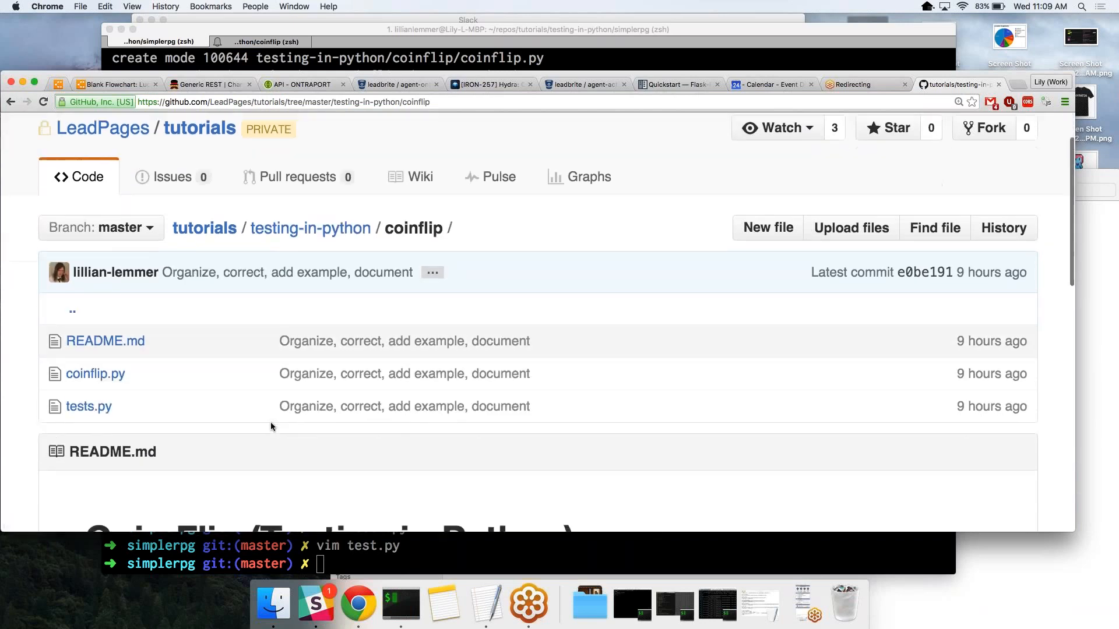
{"action": "scroll", "scroll_direction": "down", "scroll_amount": 3}
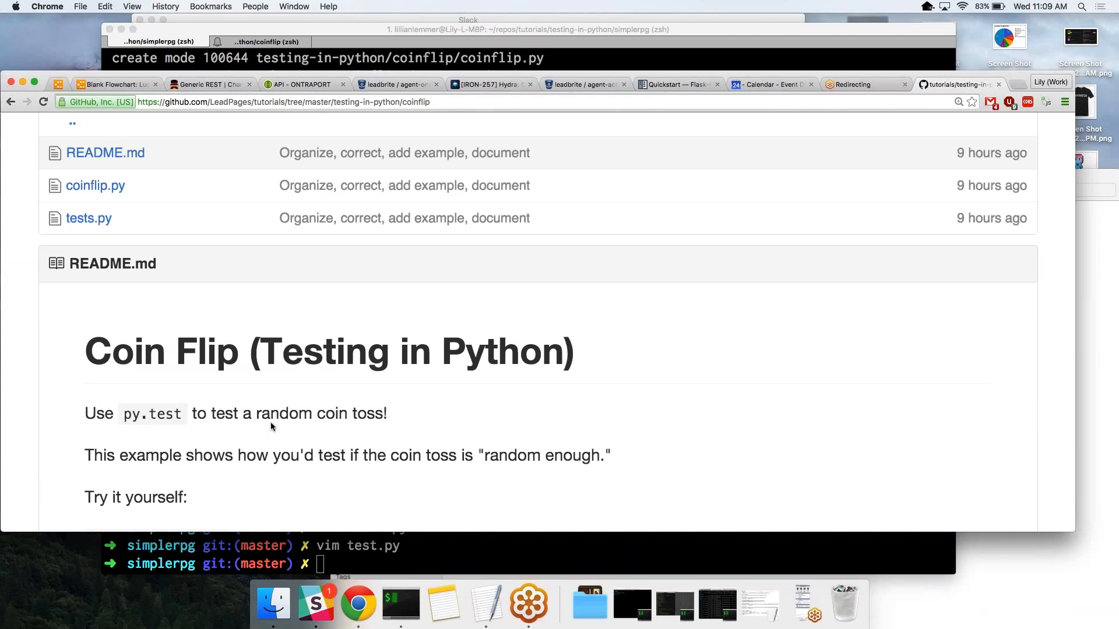
{"action": "scroll", "scroll_direction": "down", "scroll_amount": 3}
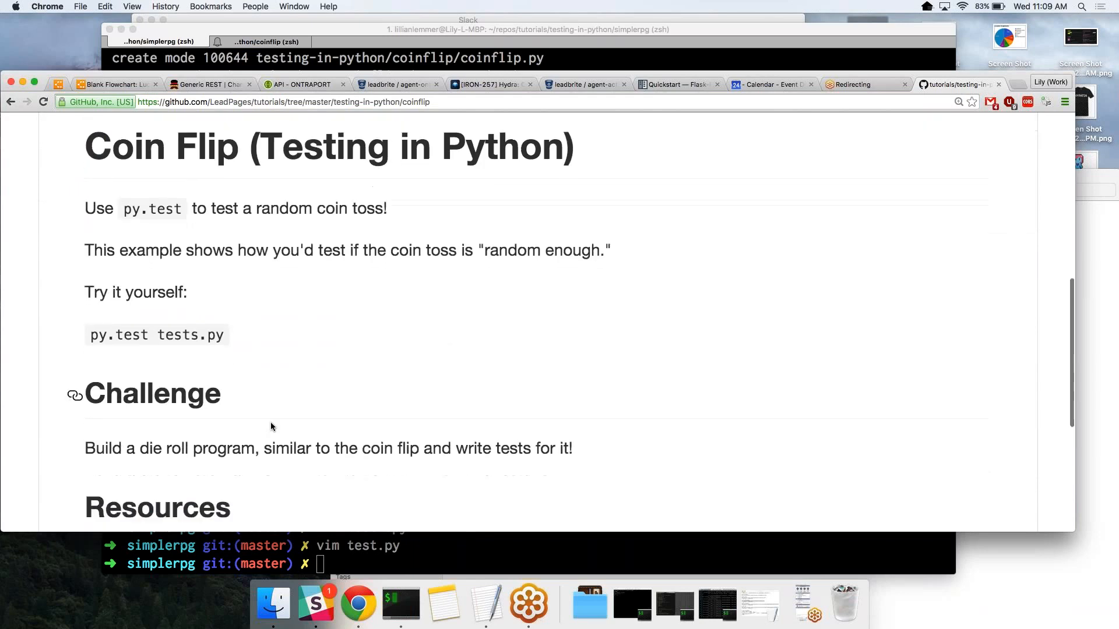
{"action": "scroll", "scroll_direction": "down", "scroll_amount": 3}
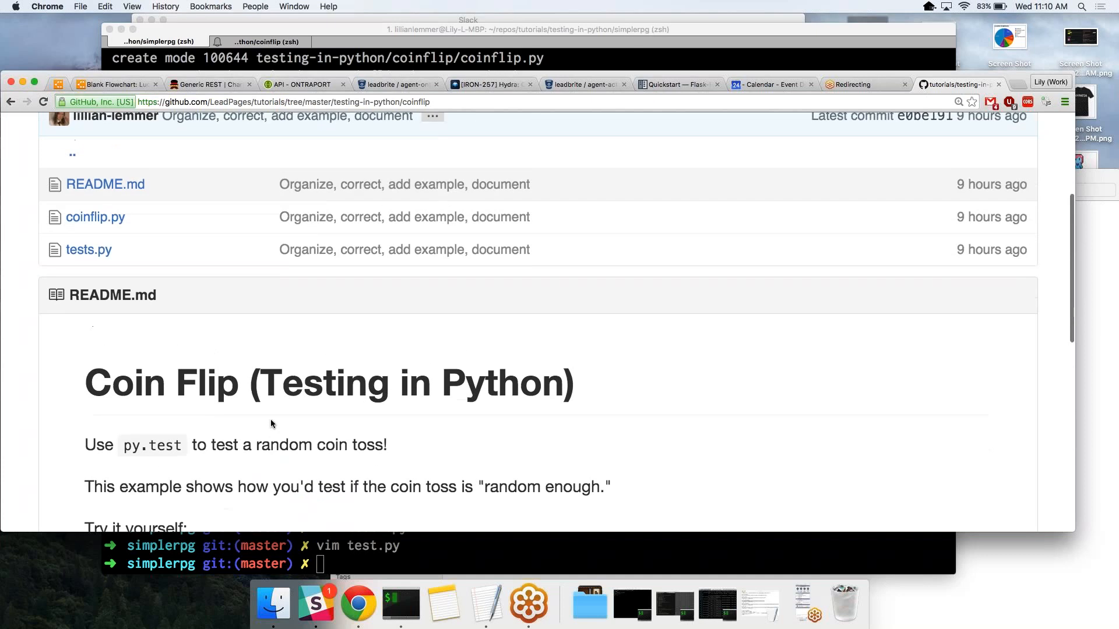
{"action": "left_click", "coordinate": [94, 216]}
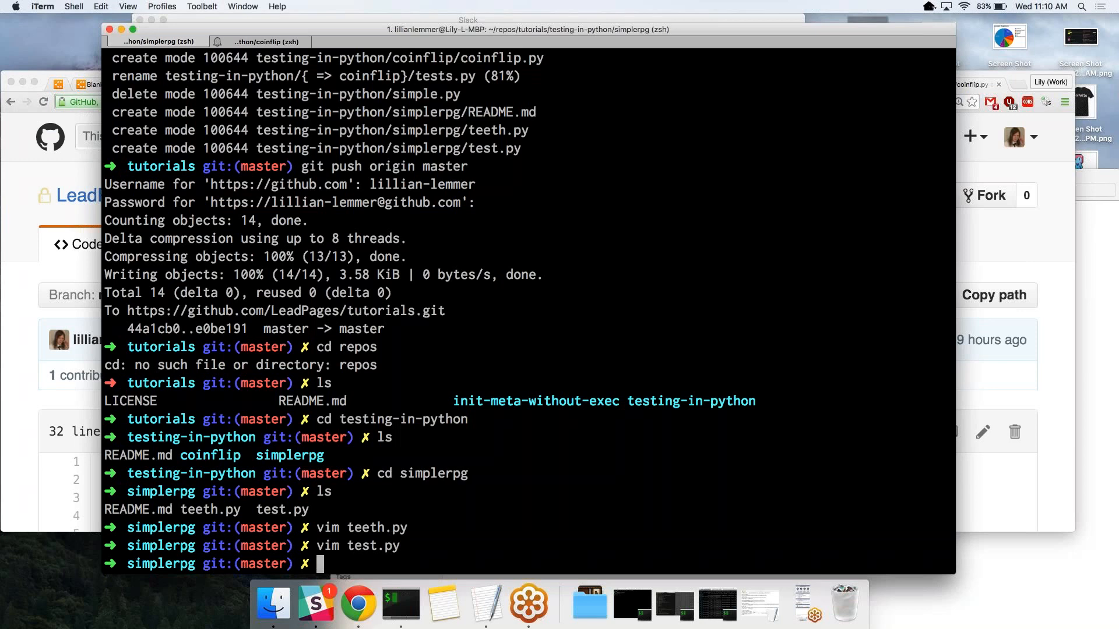
Step: Run py.test test.py with its single test passing, then reopen test.py in vim
{"action": "type", "text": "py.test"}
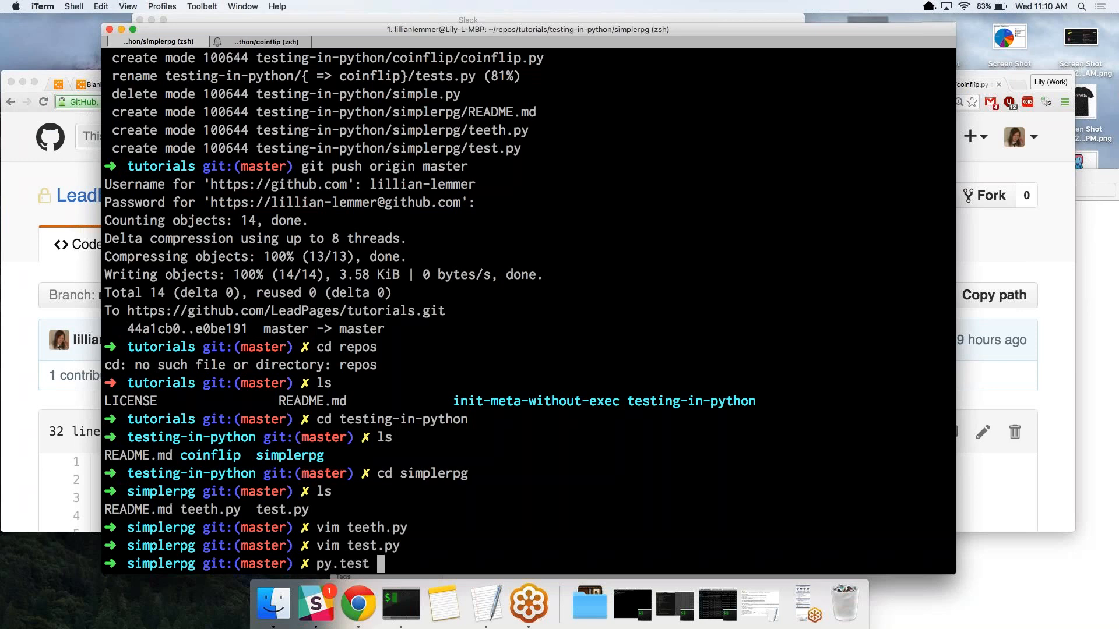
{"action": "type", "text": "test.py"}
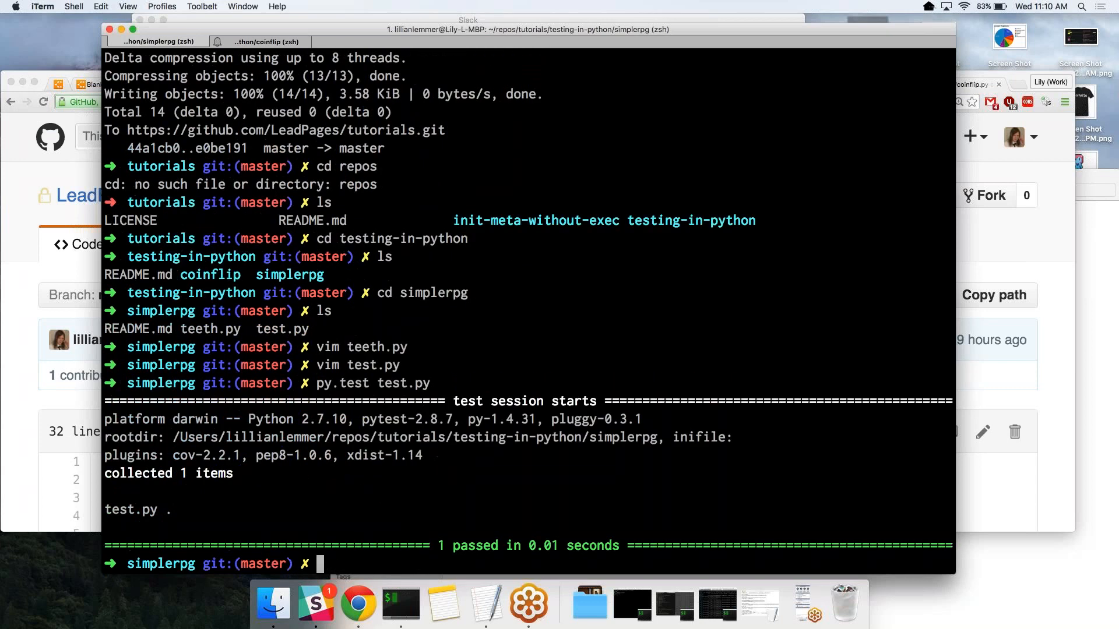
{"action": "type", "text": "vim test.py"}
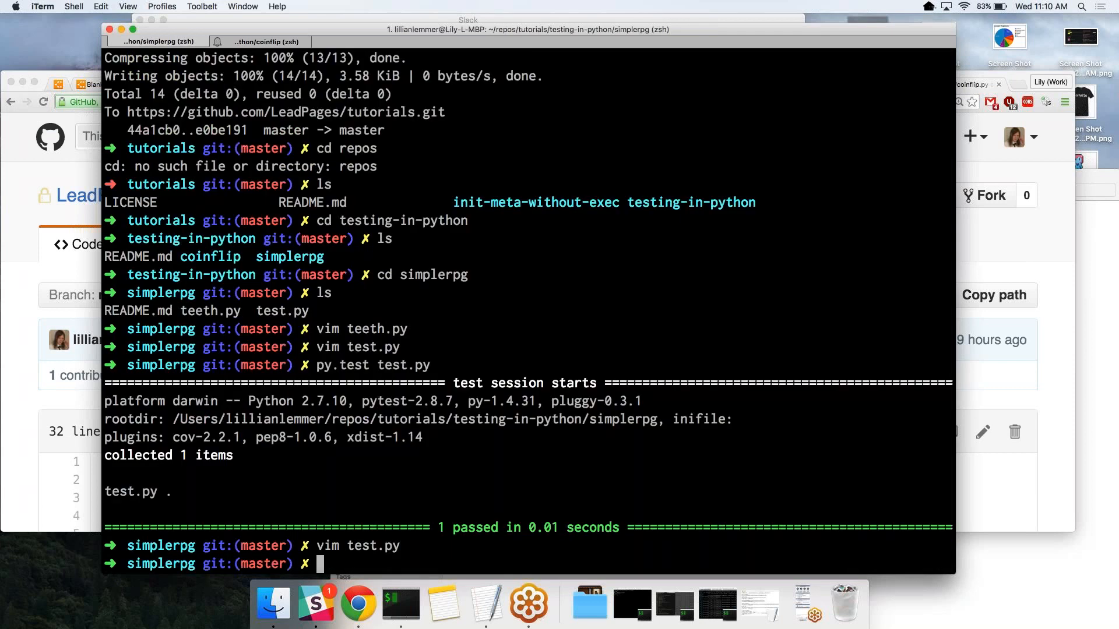
{"action": "key", "text": "Return"}
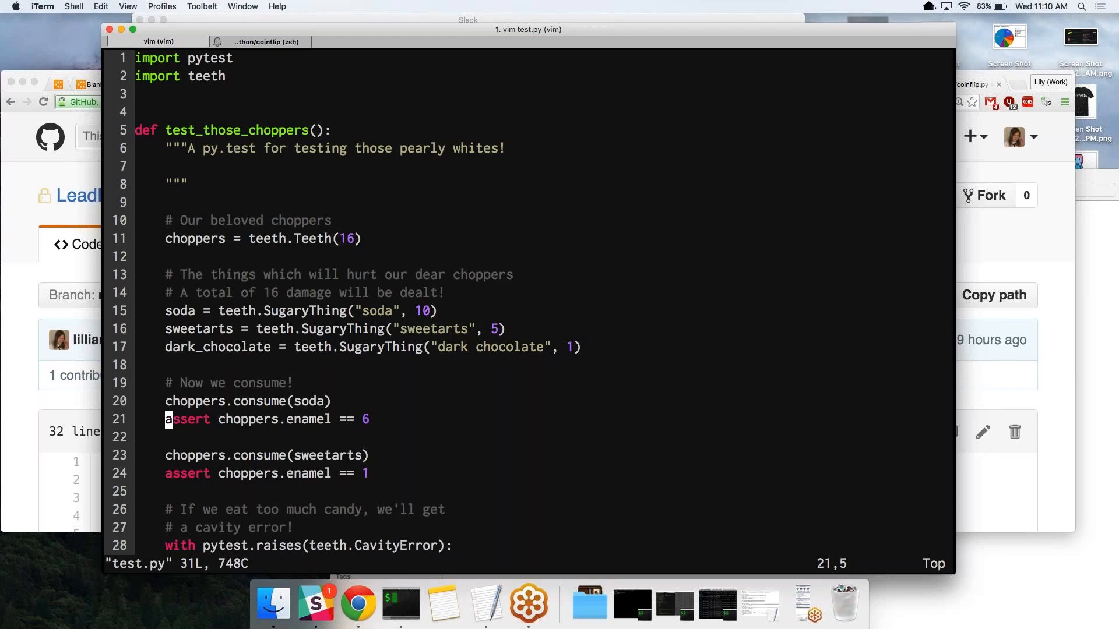
{"action": "key", "text": "A"}
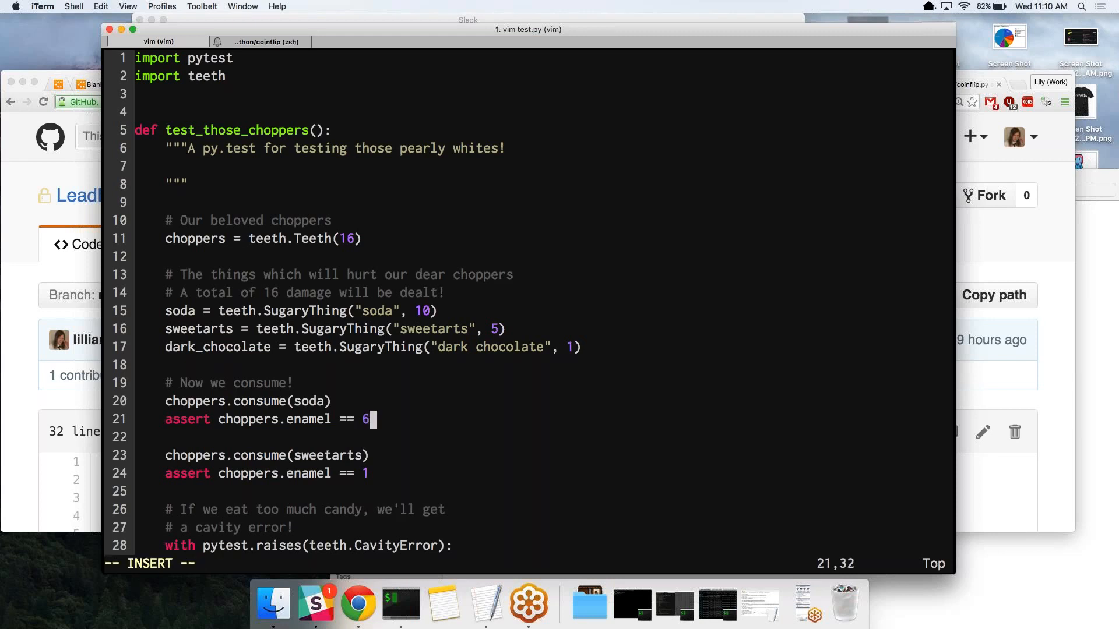
{"action": "type", "text": "# 6"}
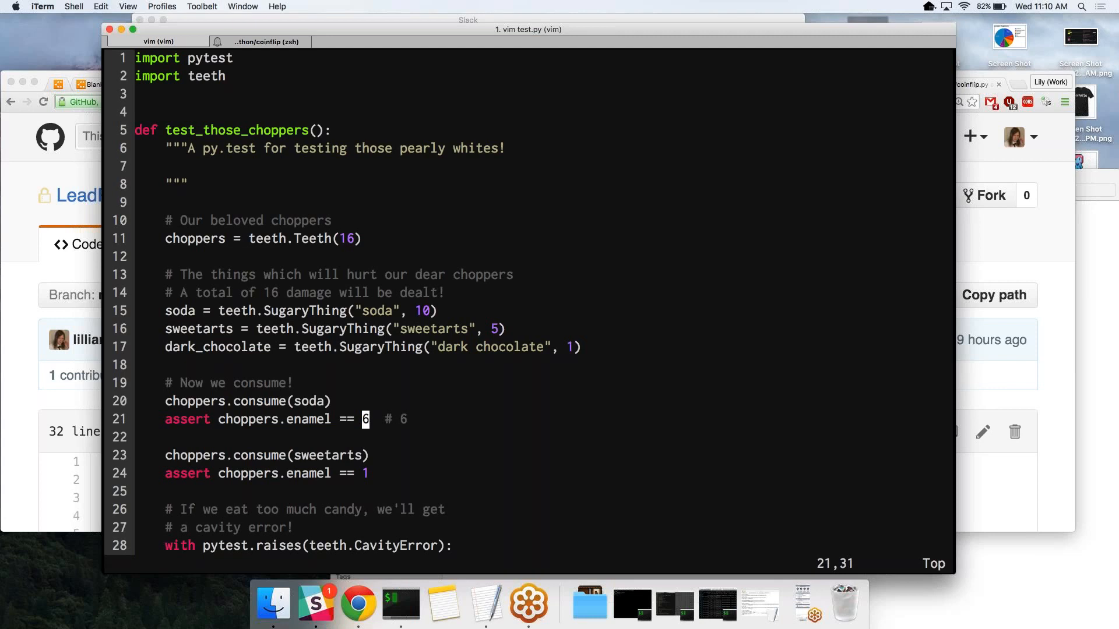
{"action": "type", "text": "1"}
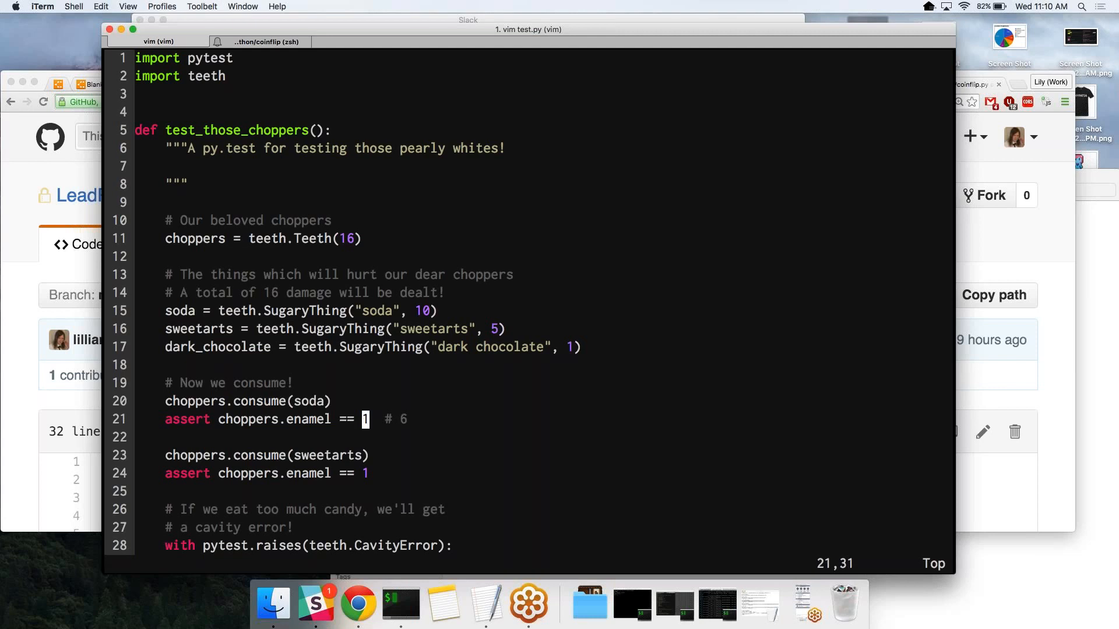
{"action": "left_click", "coordinate": [159, 42]}
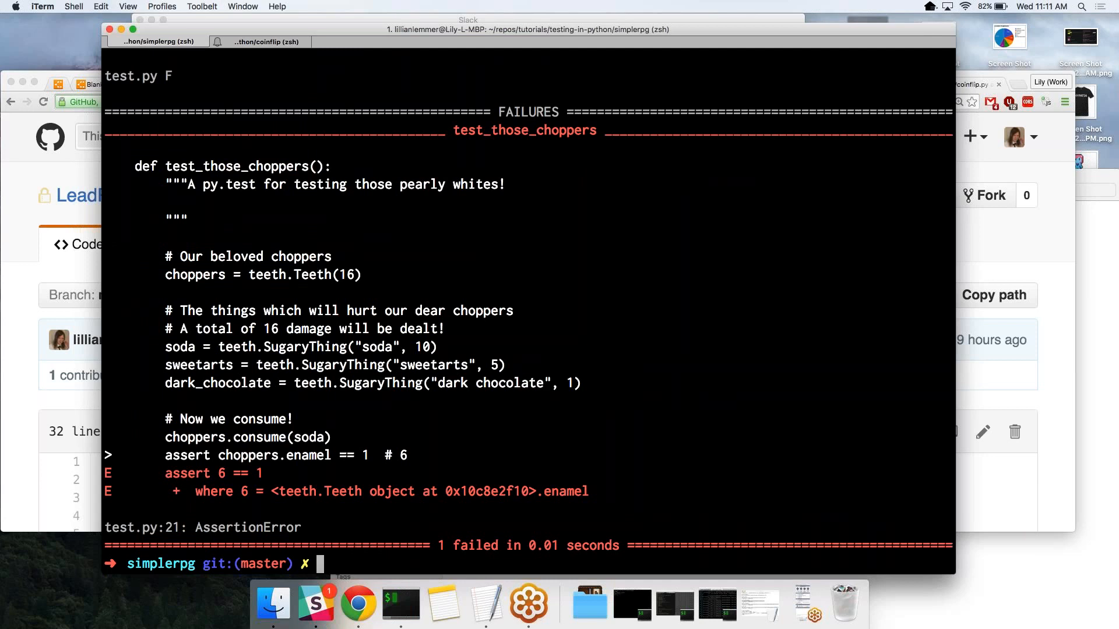
{"action": "key", "text": "Return"}
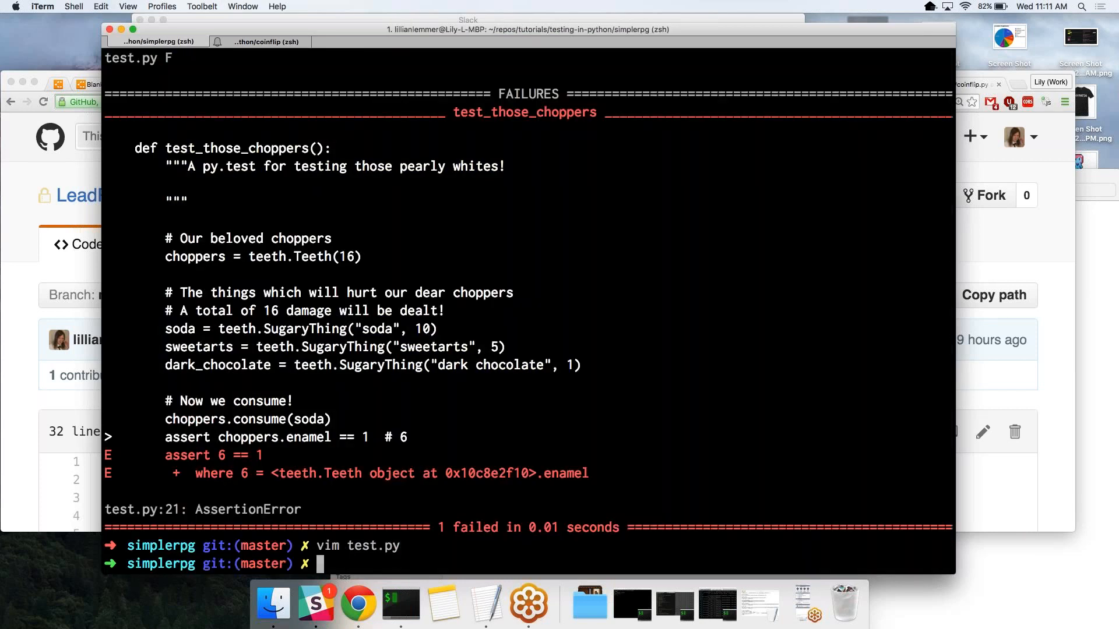
{"action": "mouse_move", "coordinate": [310, 310]}
{"action": "type", "text": "vim test.py"}
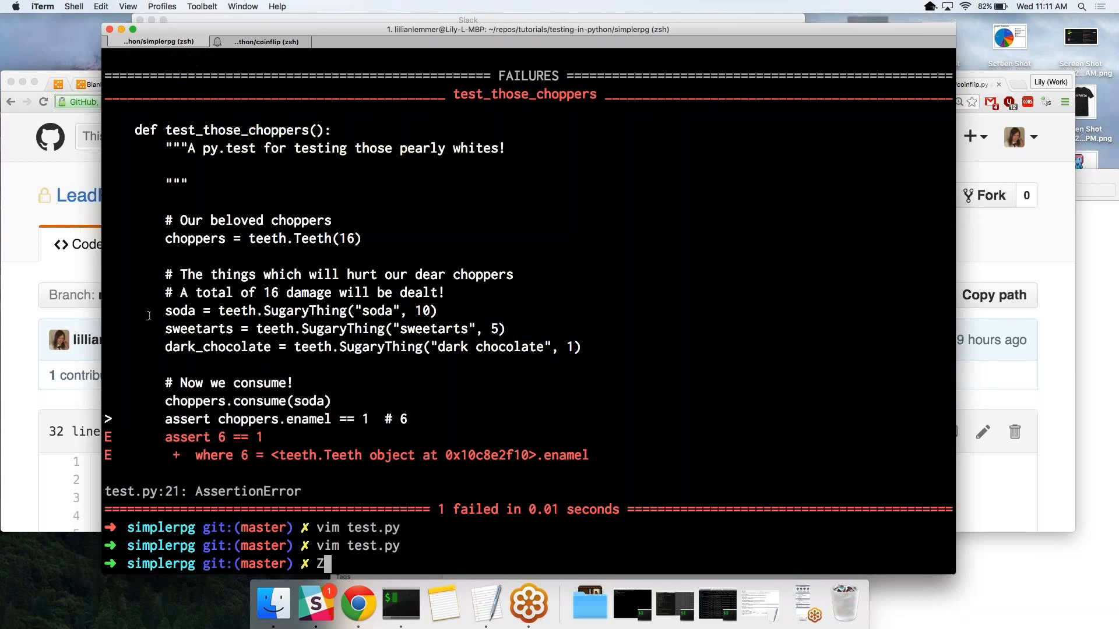
Step: Scroll coinflip.py on GitHub to its end showing __repr__ and doctest.testmod()
{"action": "left_click", "coordinate": [359, 609]}
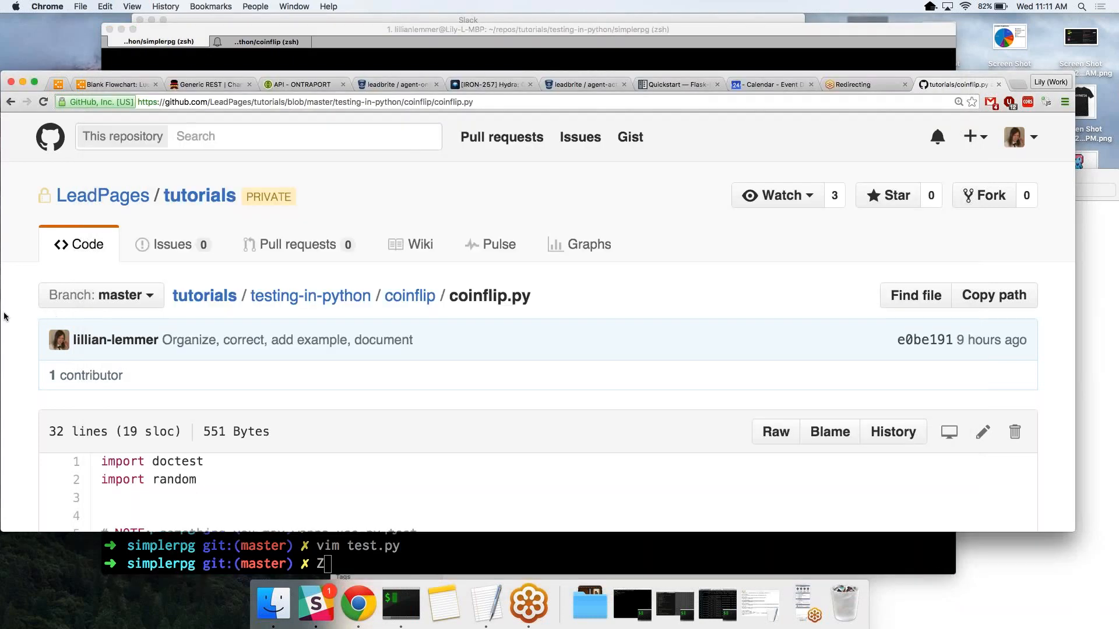
{"action": "scroll", "scroll_direction": "down", "scroll_amount": 3}
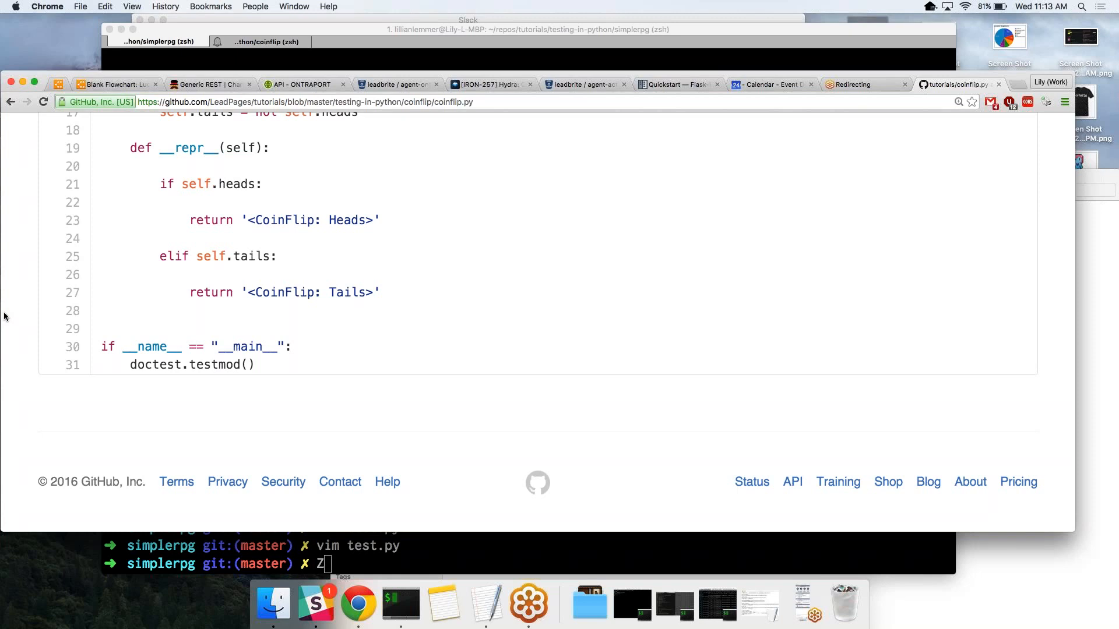
{"action": "mouse_move", "coordinate": [197, 243]}
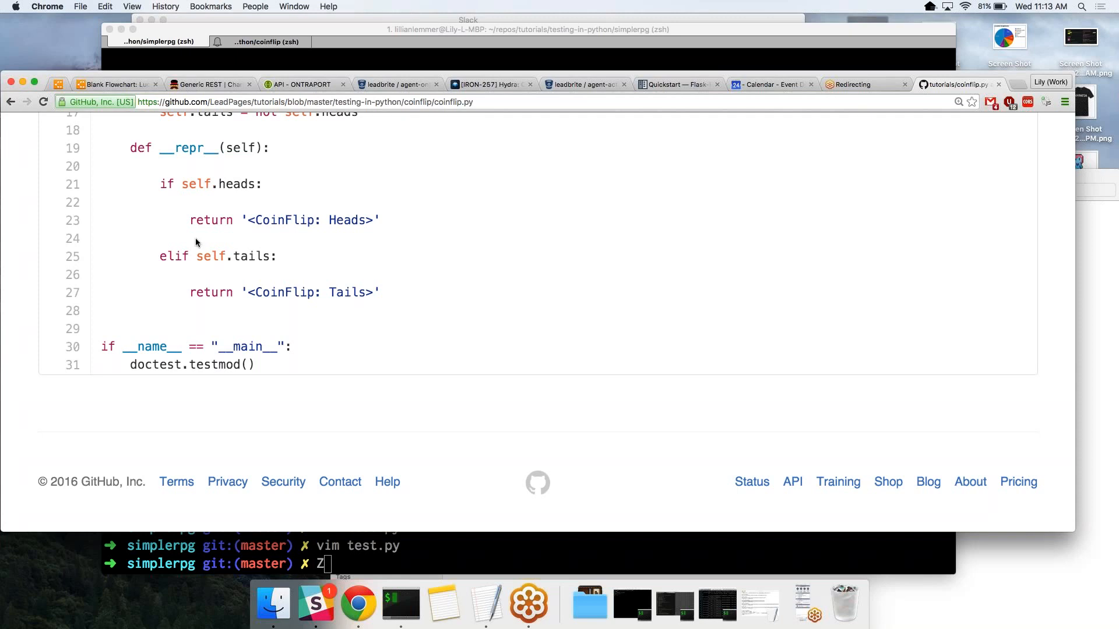
{"action": "mouse_move", "coordinate": [131, 161]}
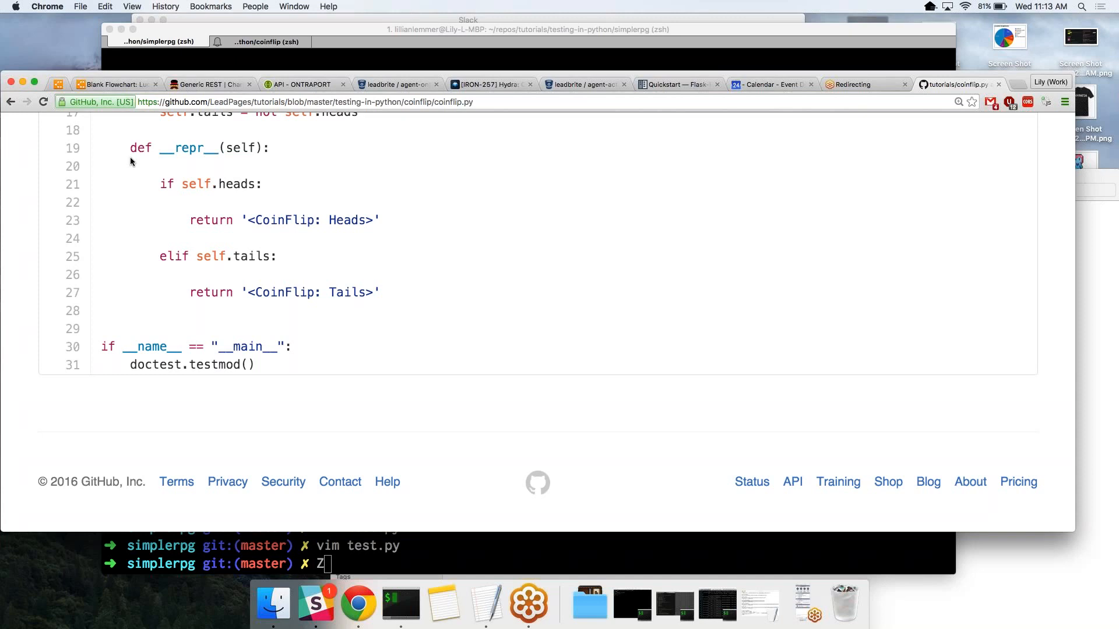
{"action": "mouse_move", "coordinate": [218, 526]}
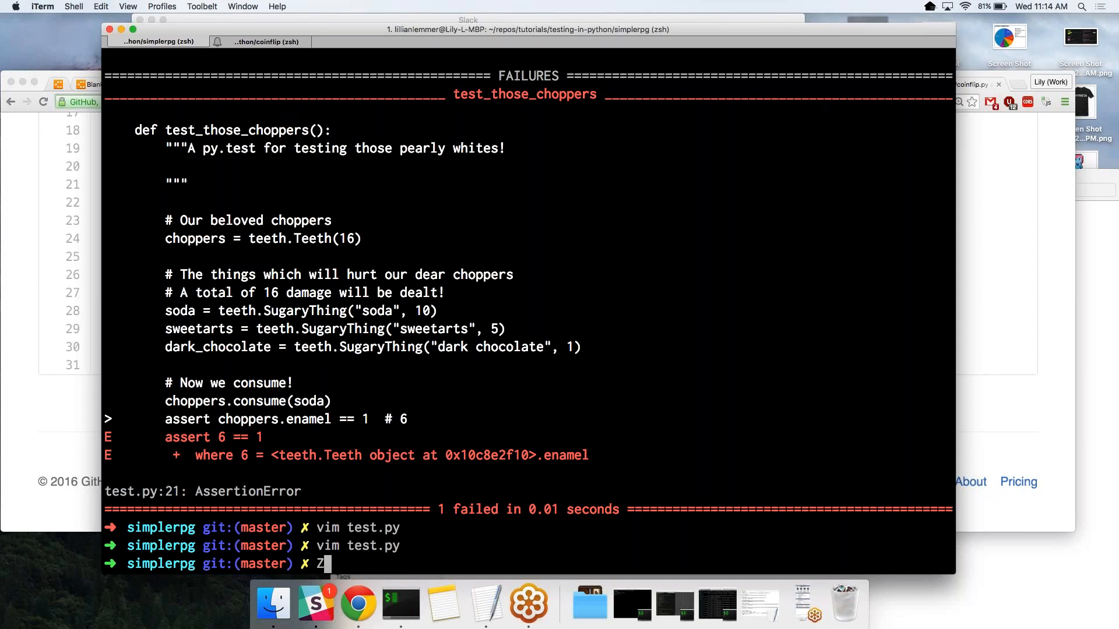
Step: In ~/tmp/tdd create test.py containing def test_stuff(): pass, save it and quit vim
{"action": "key", "text": "Backspace"}
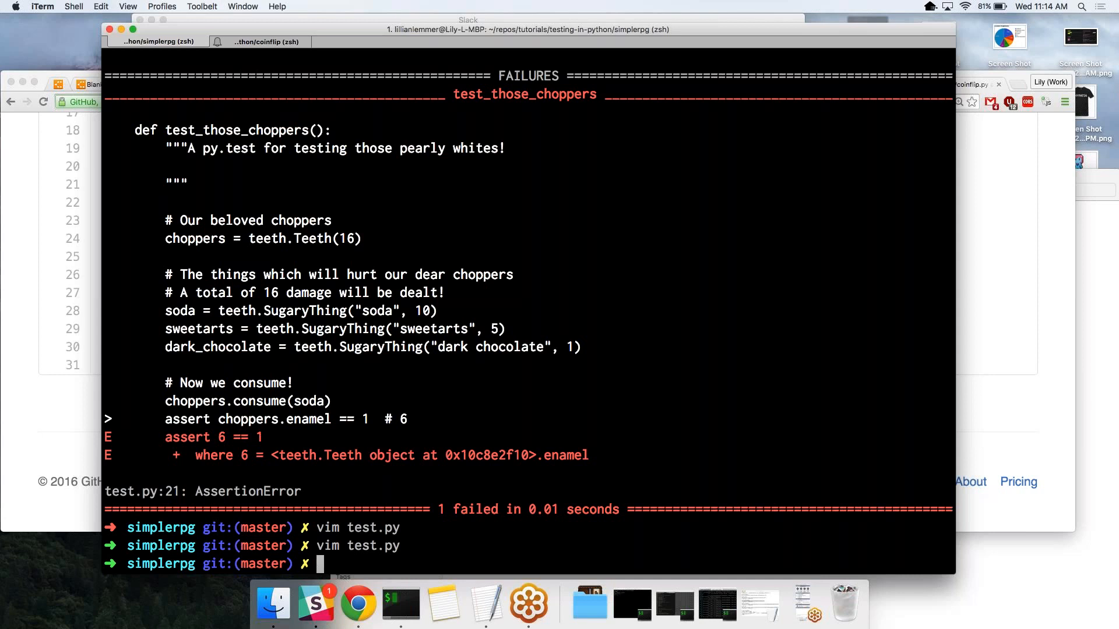
{"action": "type", "text": "cd ~/tmp"}
{"action": "type", "text": "cd tdd"}
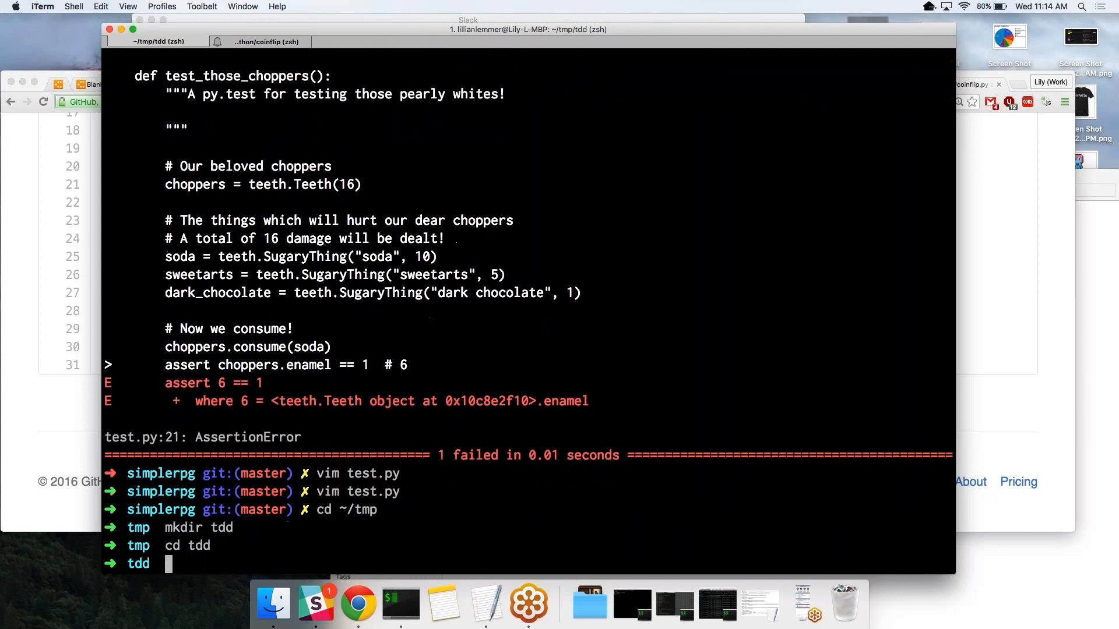
{"action": "type", "text": "vim test.py"}
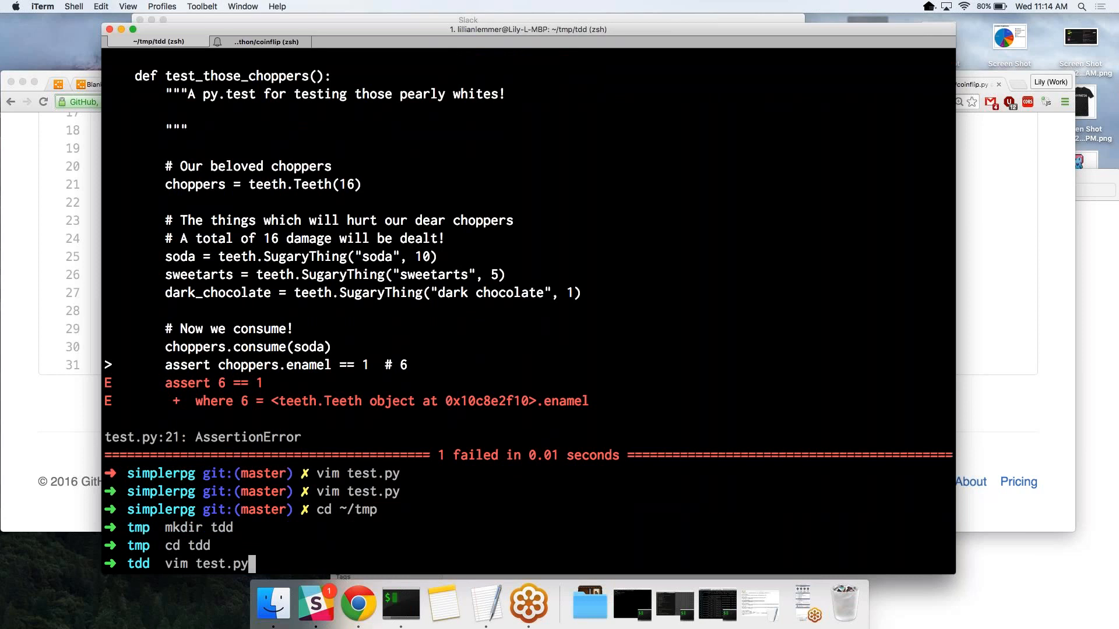
{"action": "type", "text": "def test"}
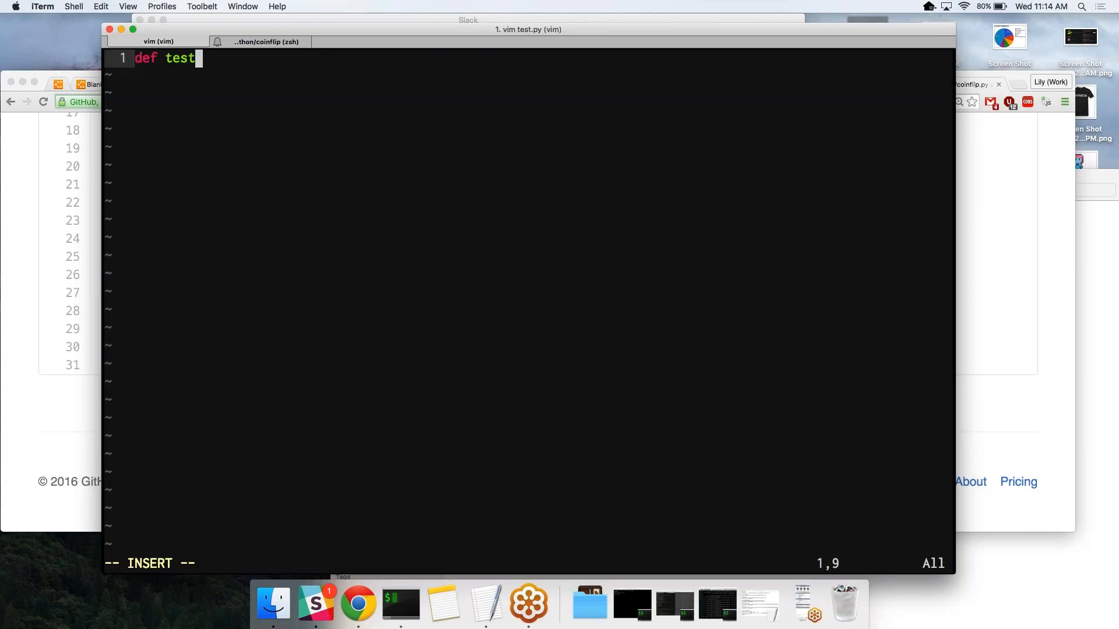
{"action": "type", "text": "_stuff"}
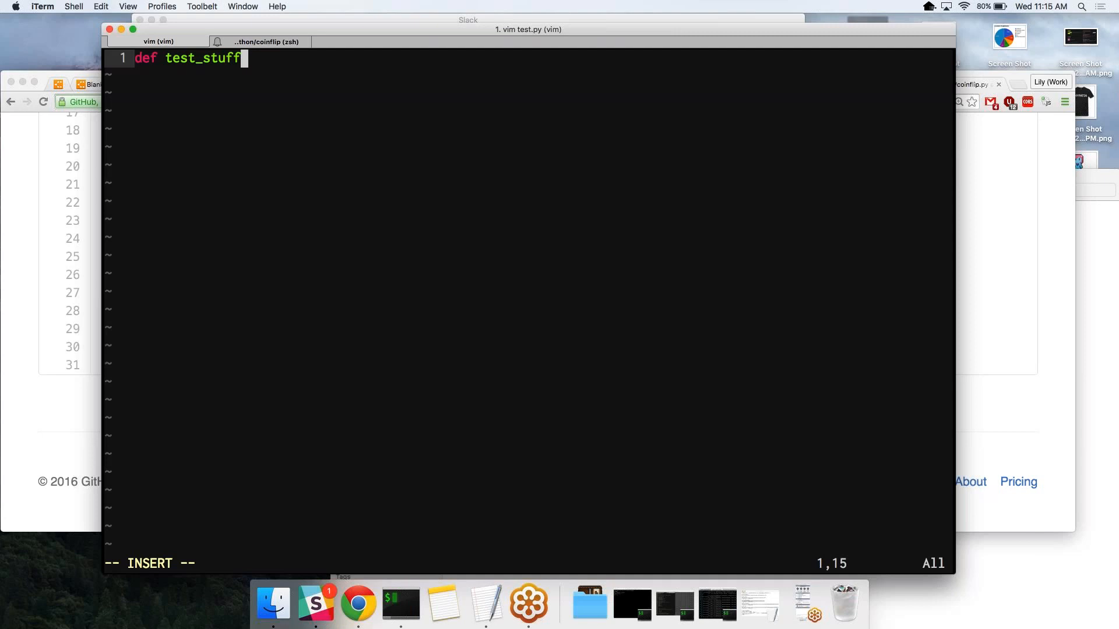
{"action": "type", "text": "():"}
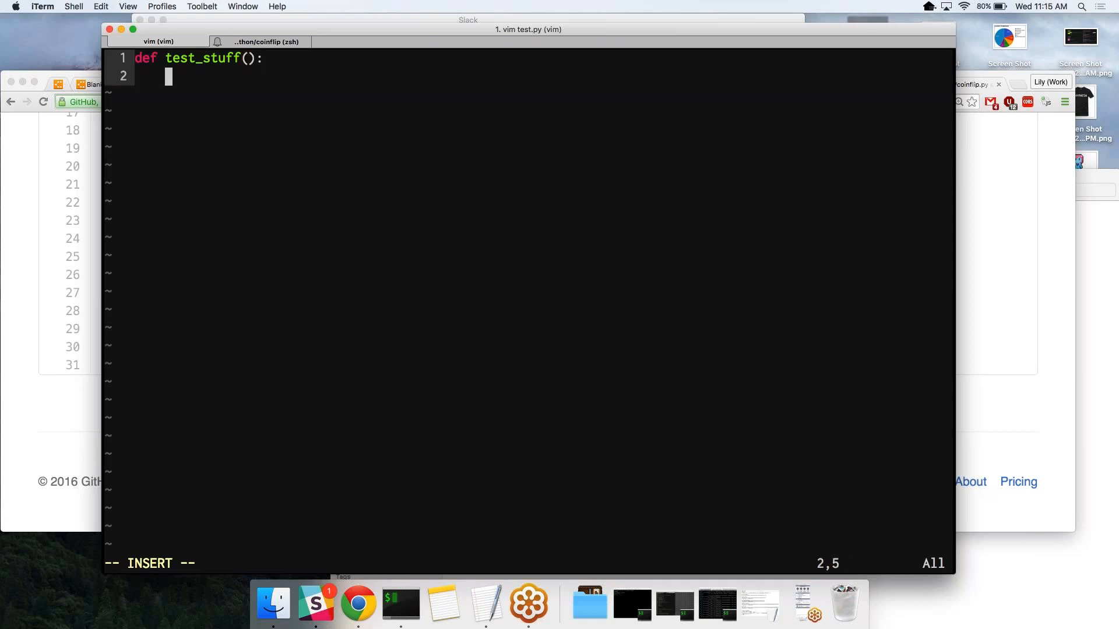
{"action": "type", "text": "pass"}
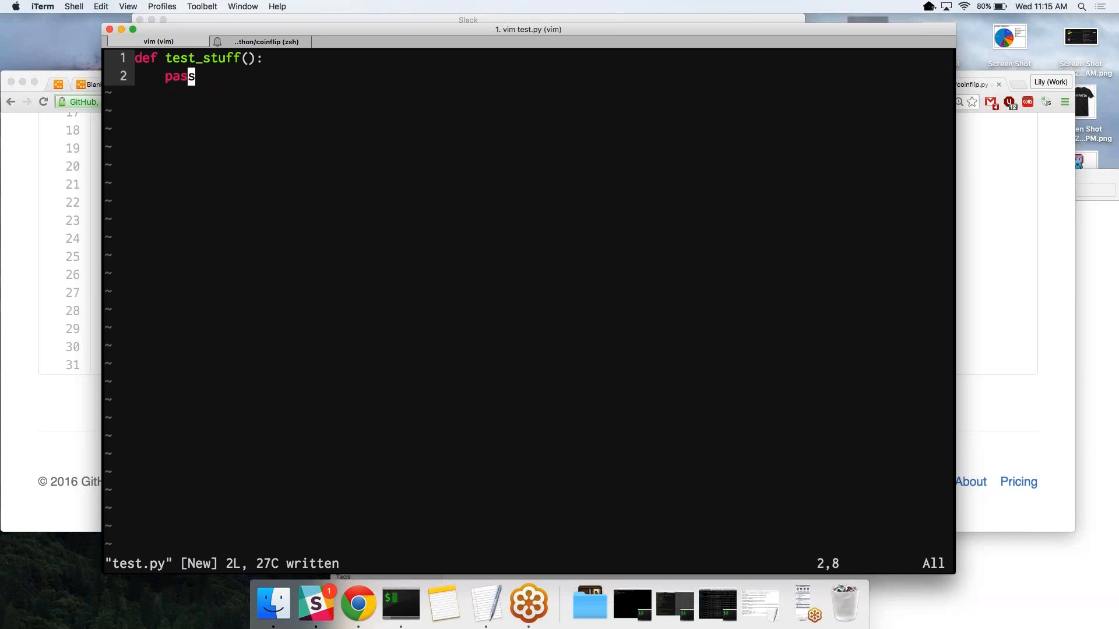
{"action": "type", "text": ":Q!"}
{"action": "type", "text": "cd -"}
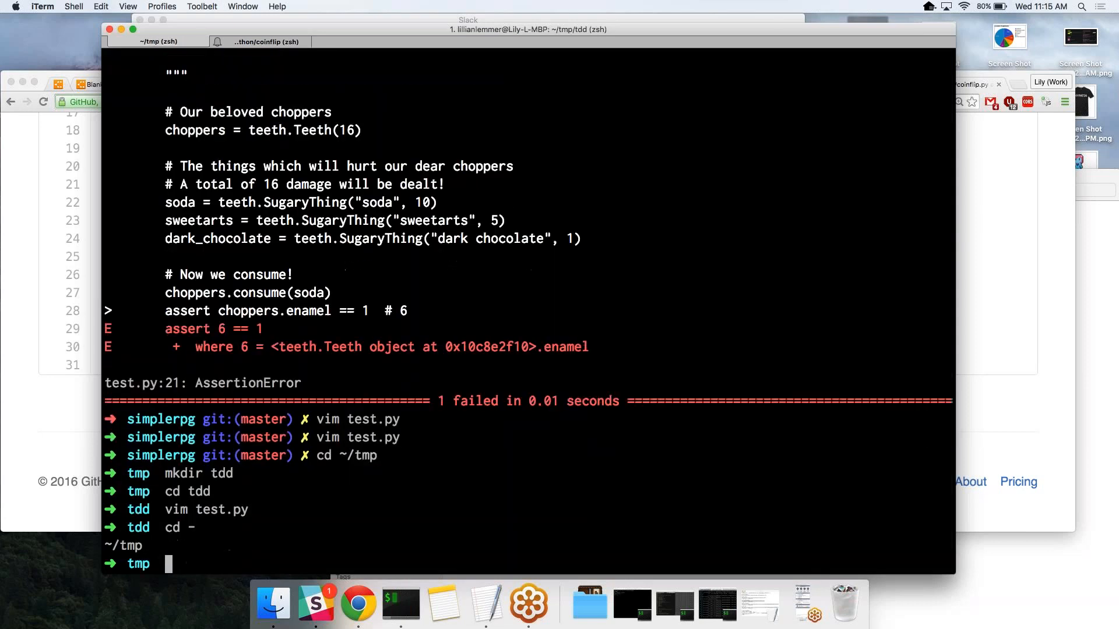
Step: Change into ~/repos/.../simplerpg, list teeth.py and test.py, and open test.py in vim
{"action": "type", "text": "cd ~/"}
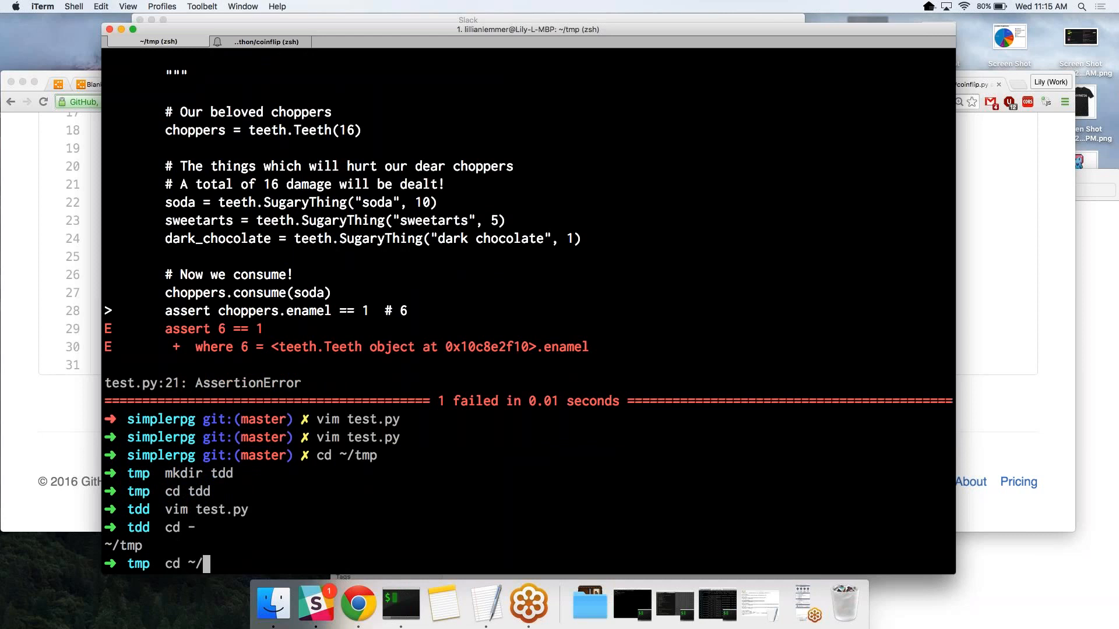
{"action": "type", "text": "repos/sim"}
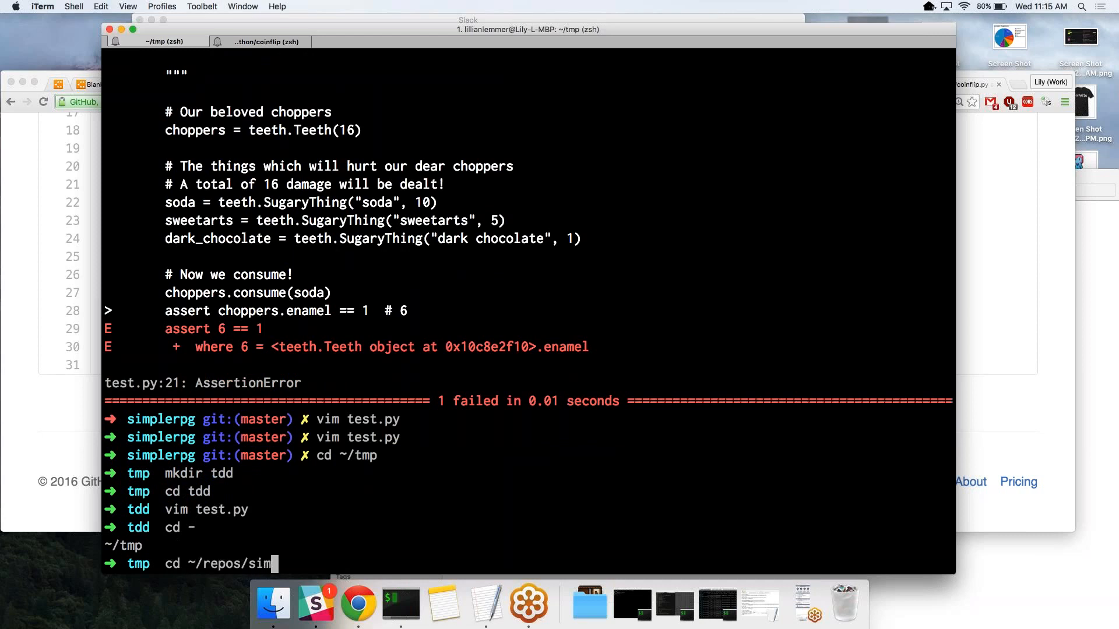
{"action": "type", "text": "l"}
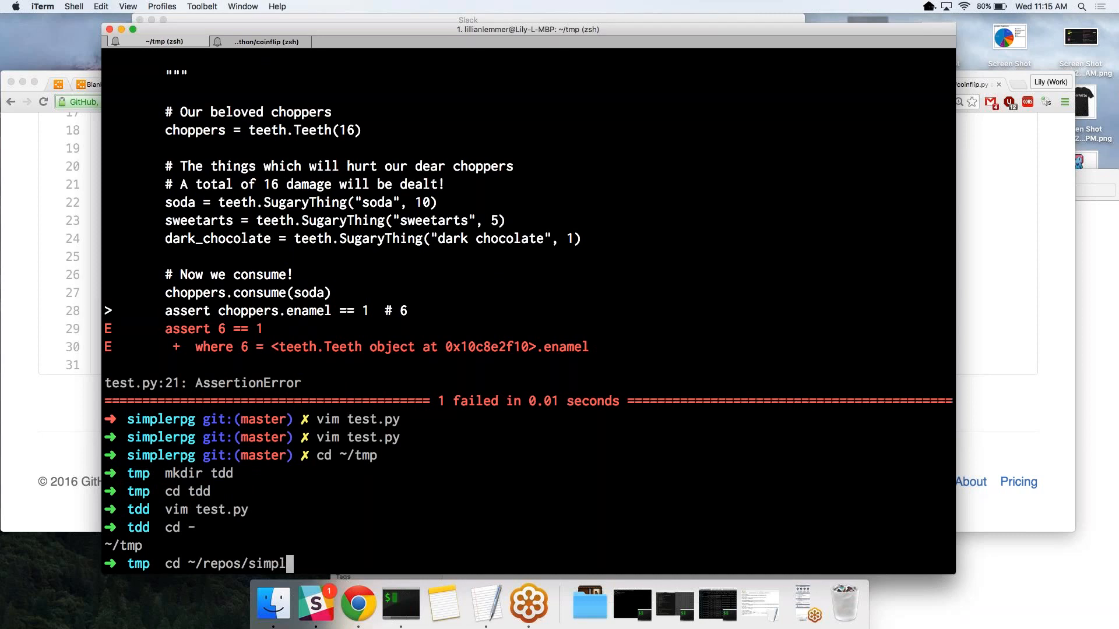
{"action": "key", "text": "backspace"}
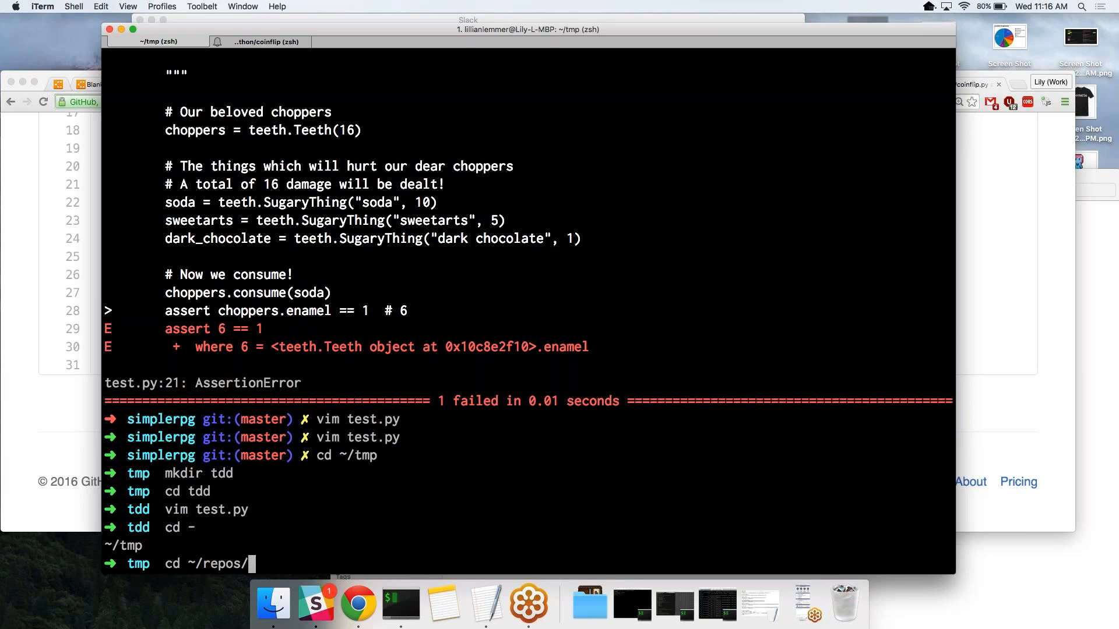
{"action": "type", "text": "adventuredocs/"}
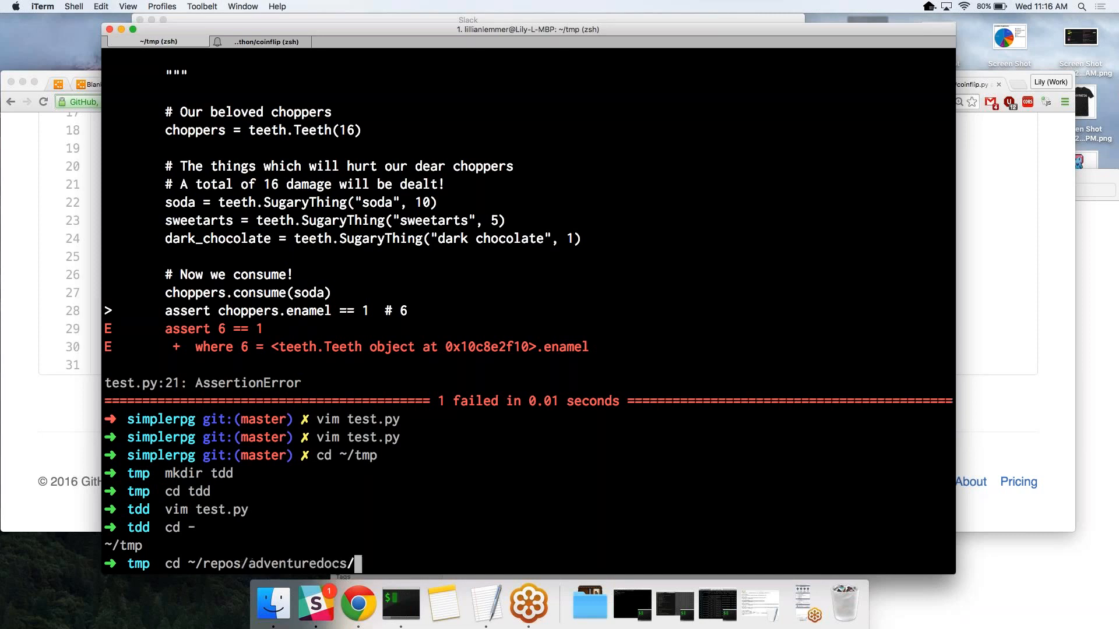
{"action": "key", "text": "Backspace"}
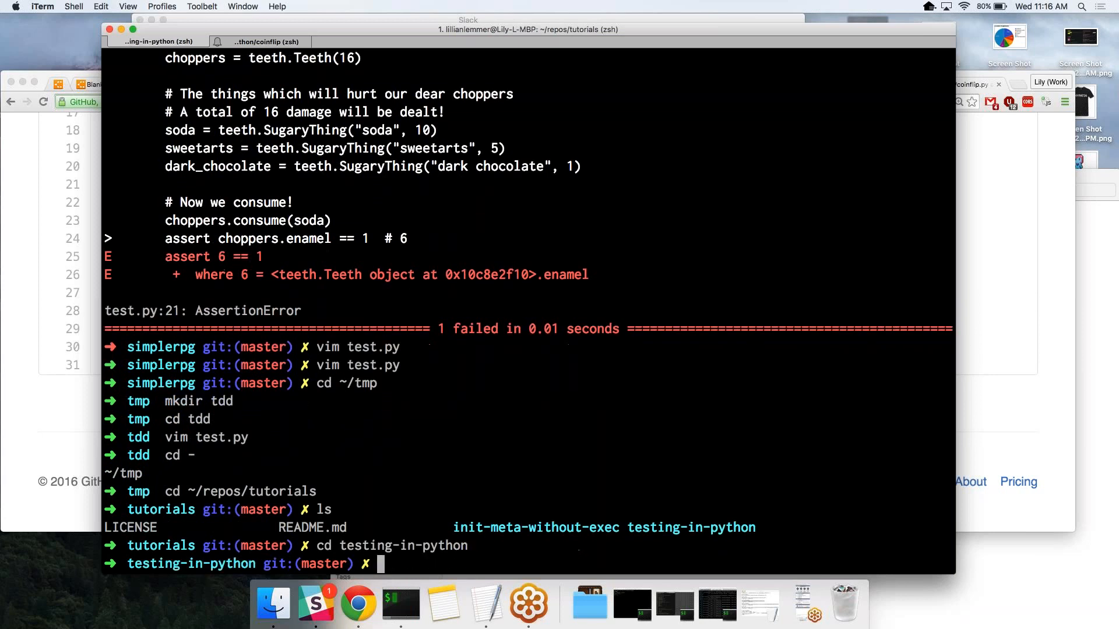
{"action": "type", "text": "ls"}
{"action": "type", "text": "cd simplerpg"}
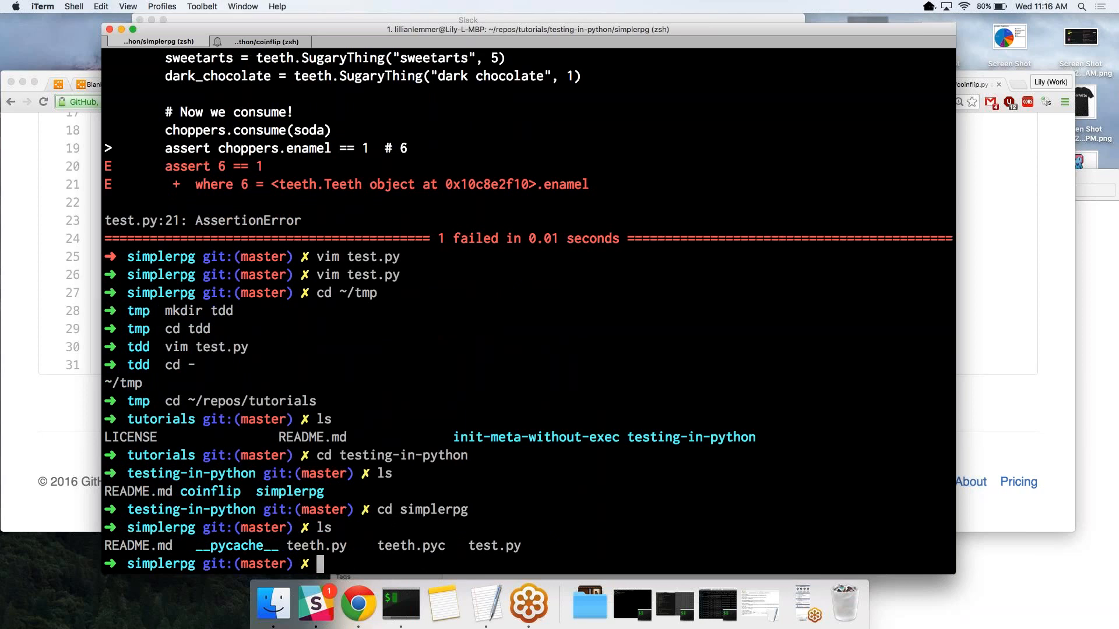
{"action": "type", "text": "vim test."}
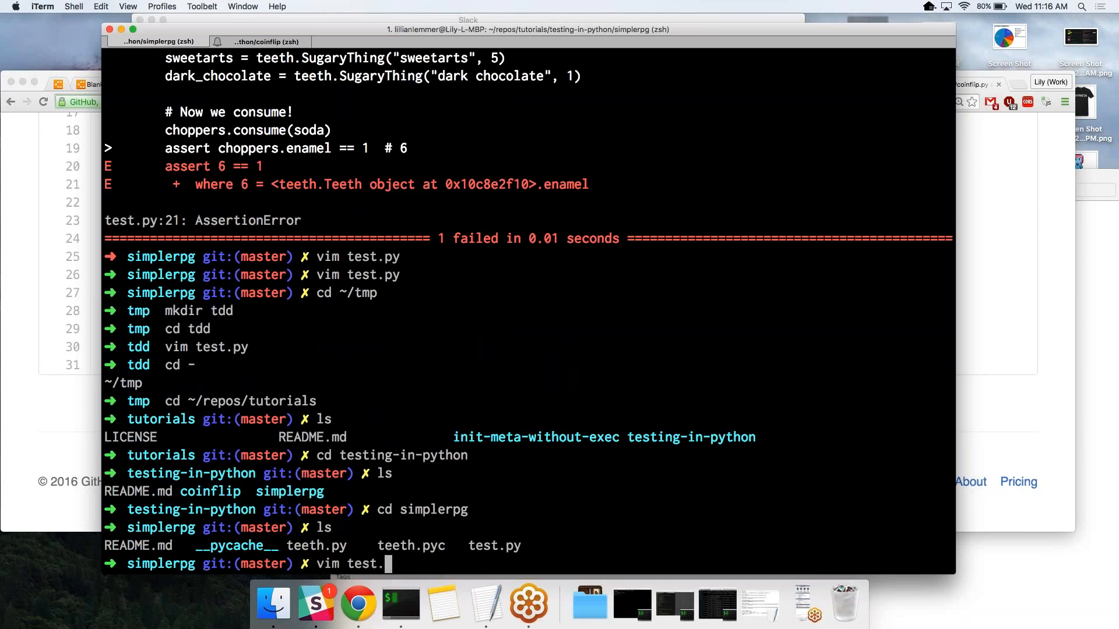
{"action": "key", "text": "Return"}
{"action": "type", "text": "#"}
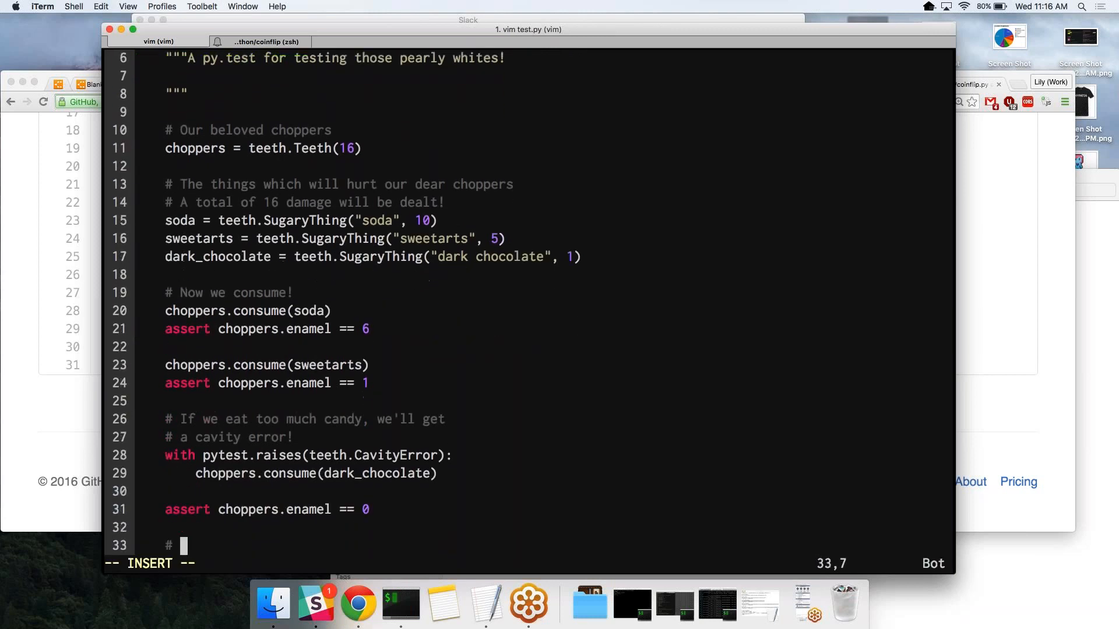
Step: Add a 'Let's test adding enamel' comment and a choppers.brush_teeth(5) call to test.py
{"action": "type", "text": "Let's test"}
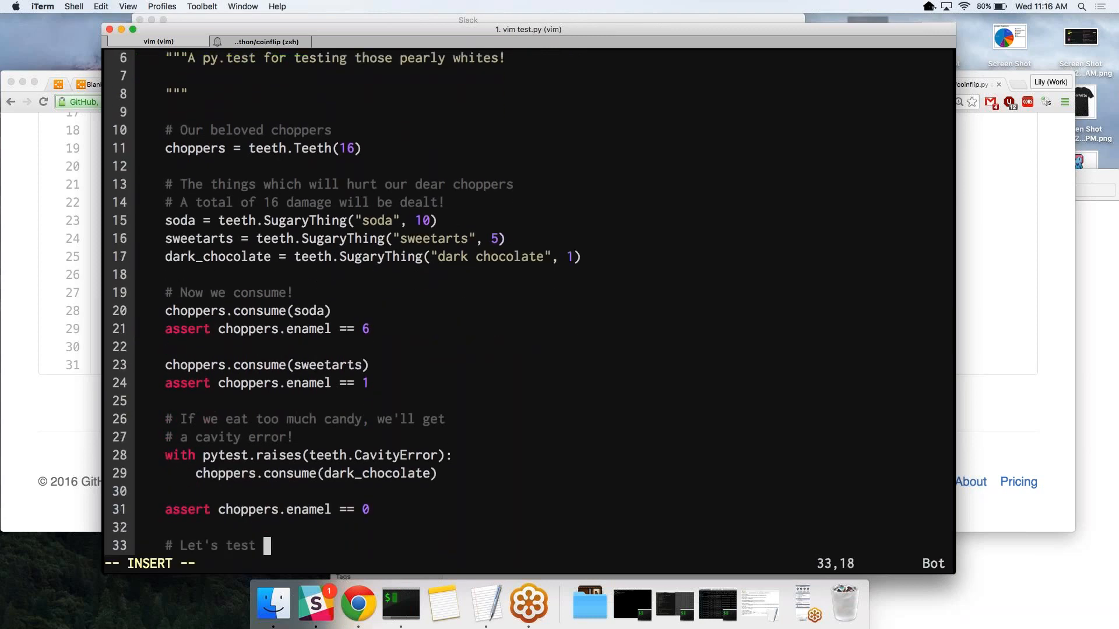
{"action": "type", "text": "adding enamel!"}
{"action": "left_click", "coordinate": [528, 563]}
{"action": "type", "text": ":w"}
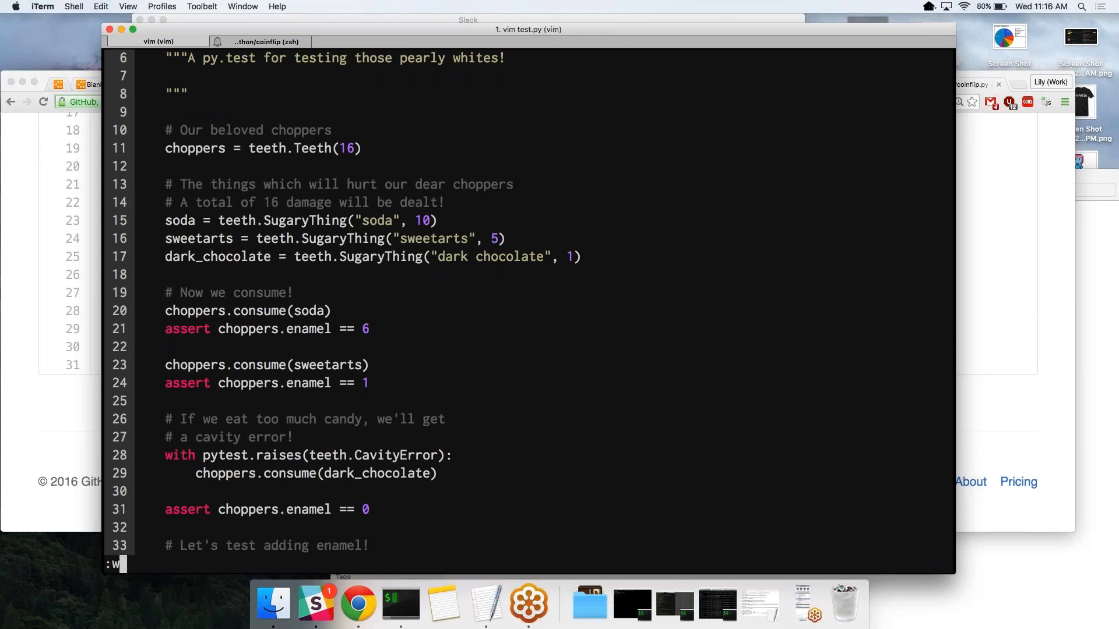
{"action": "type", "text": "cho"}
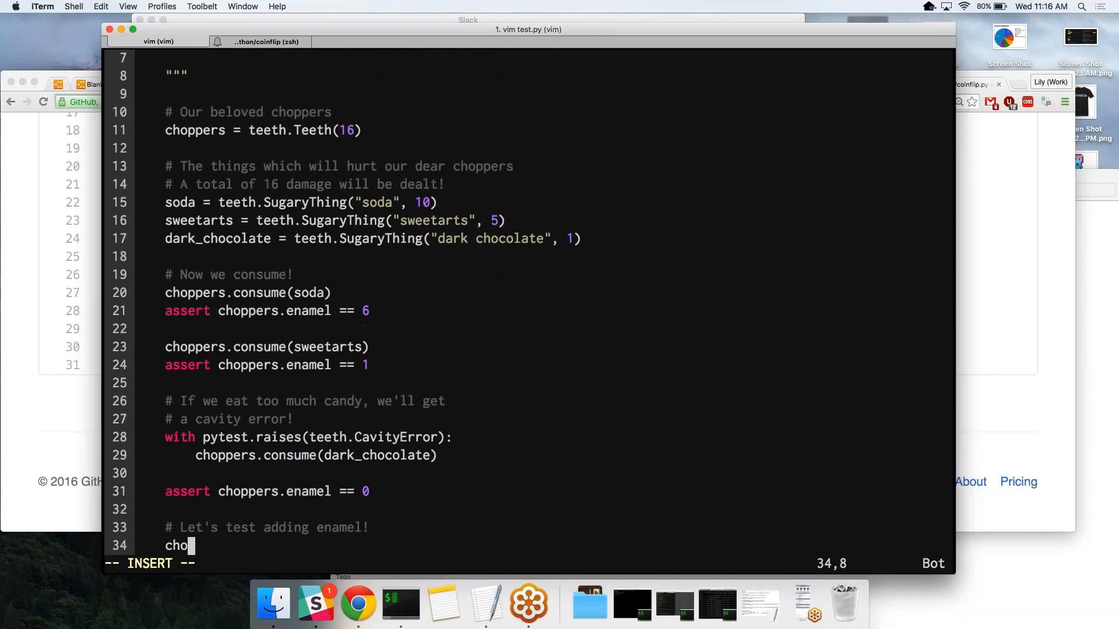
{"action": "type", "text": "ppers.brush"}
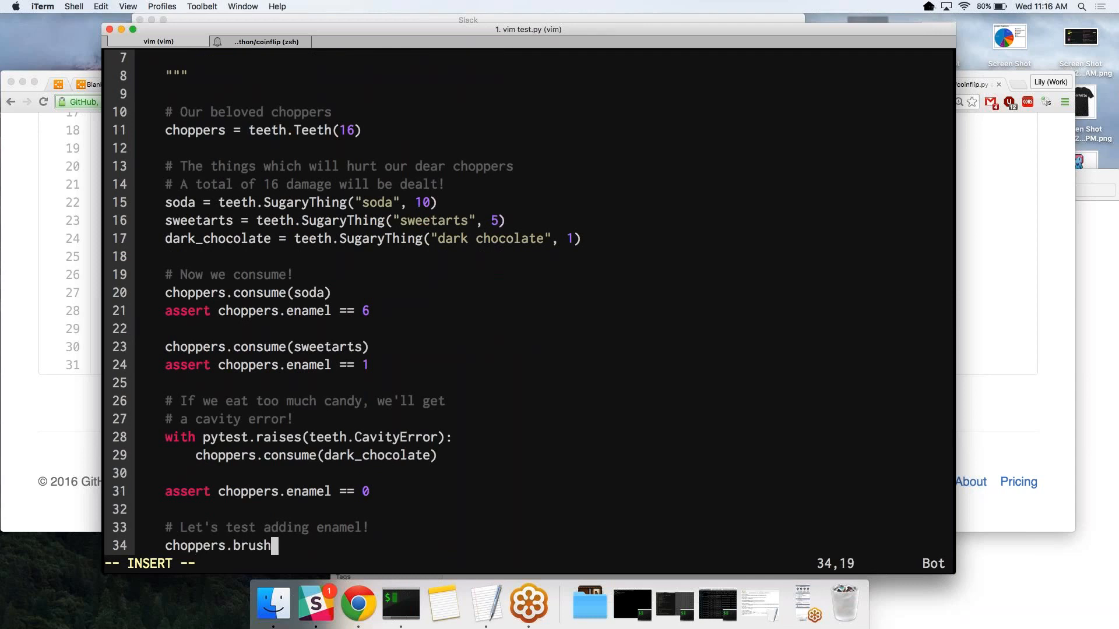
{"action": "type", "text": "_teeth("}
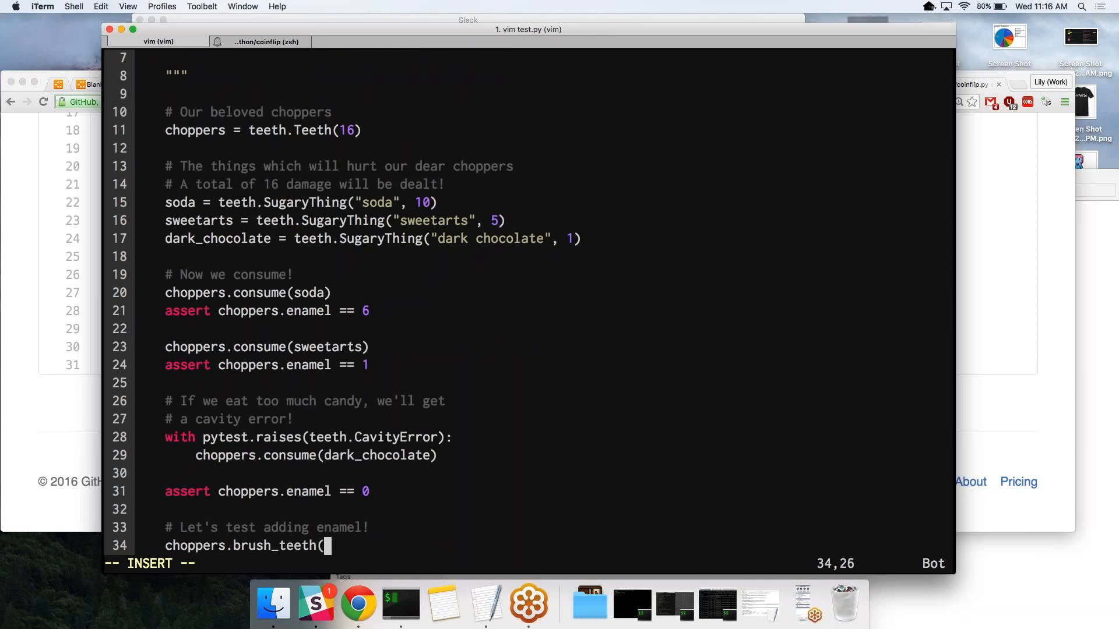
{"action": "type", "text": "5"}
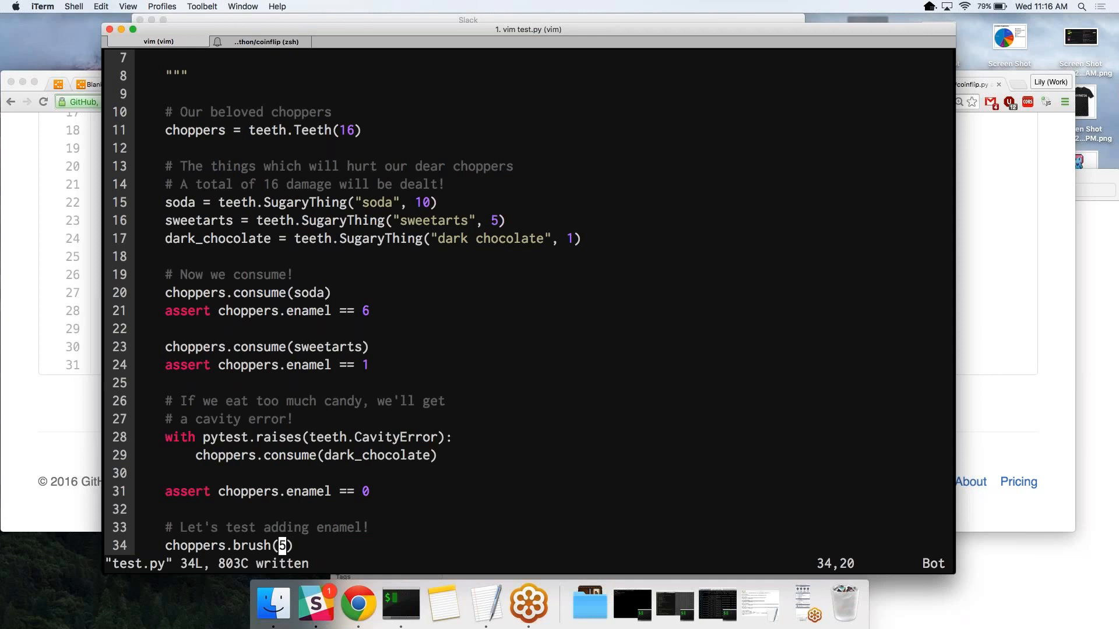
Step: Add assert choppers.enamel == 5 and save test.py
{"action": "type", "text": "a"}
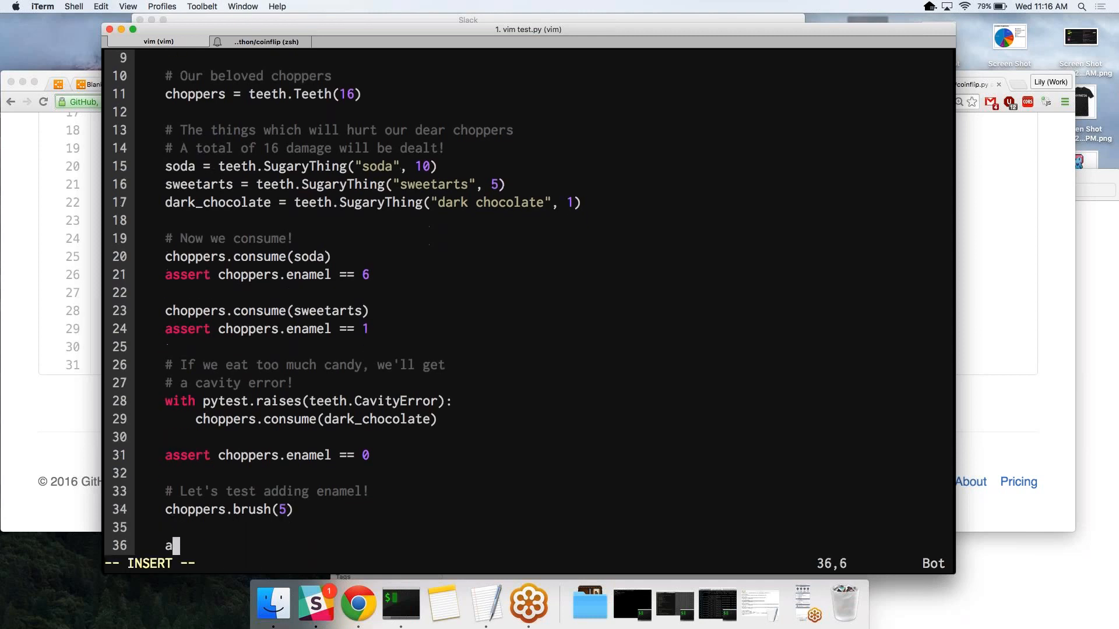
{"action": "type", "text": "ssert ch"}
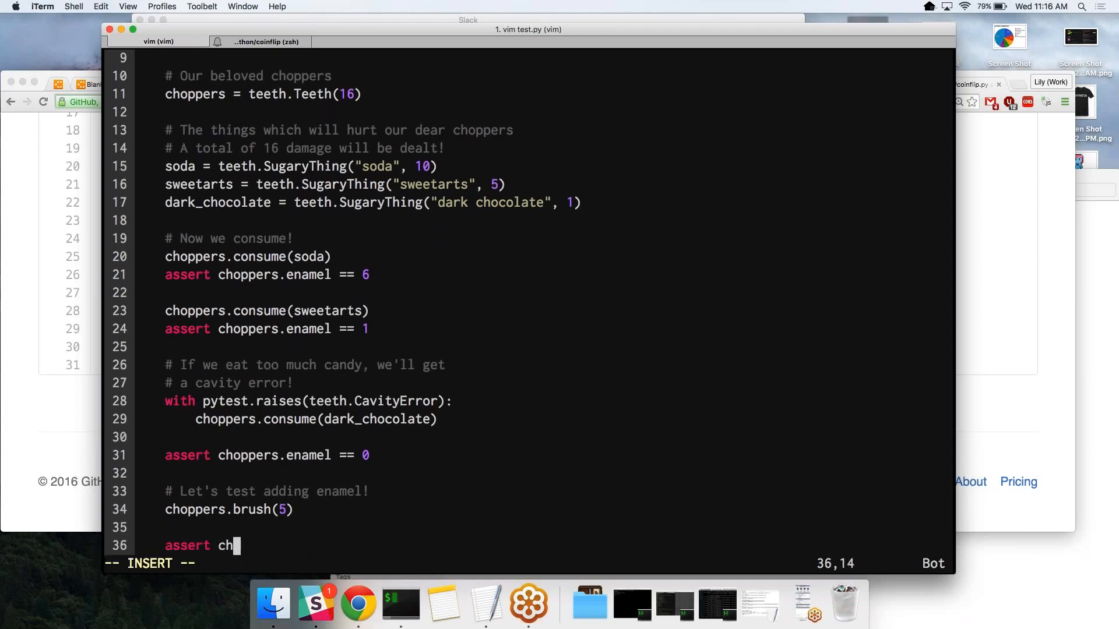
{"action": "type", "text": "oppers.enamel"}
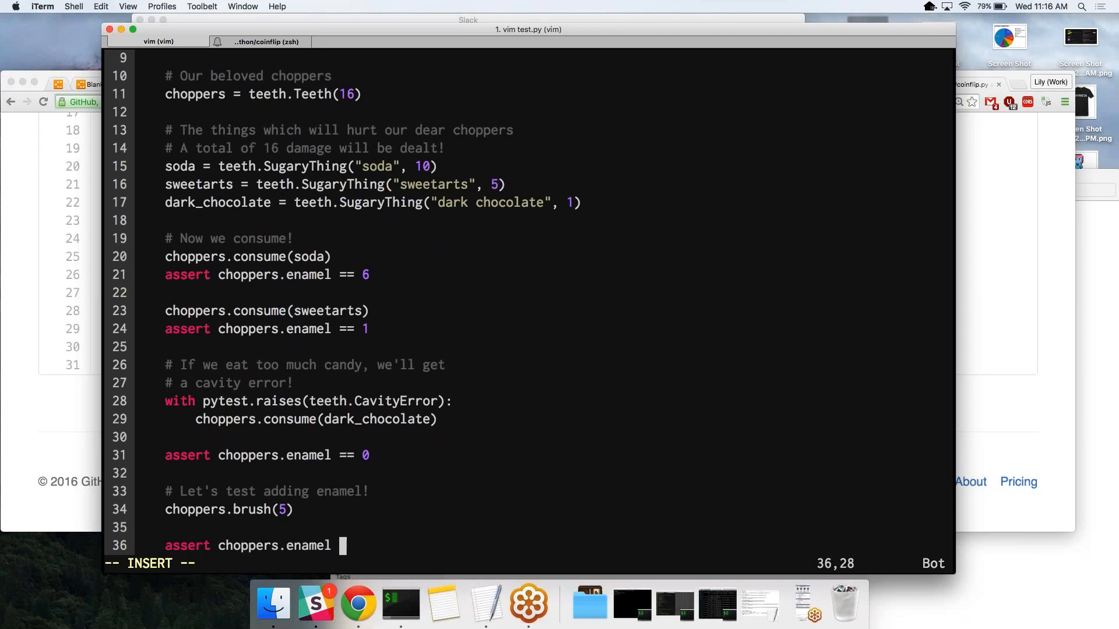
{"action": "type", "text": "== 5"}
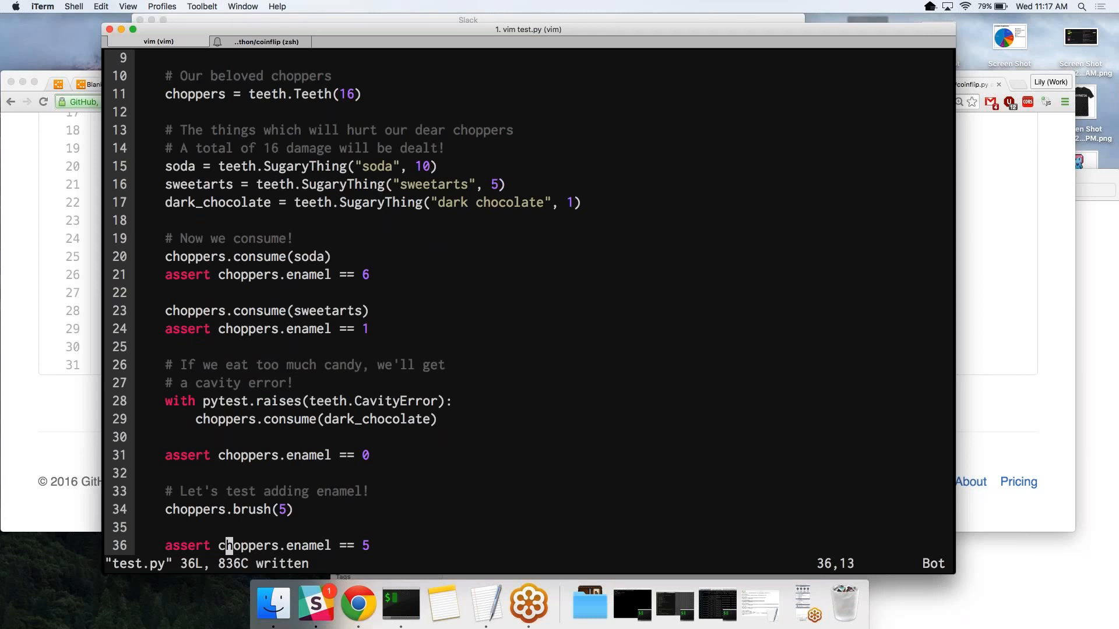
{"action": "type", "text": ":tabe r"}
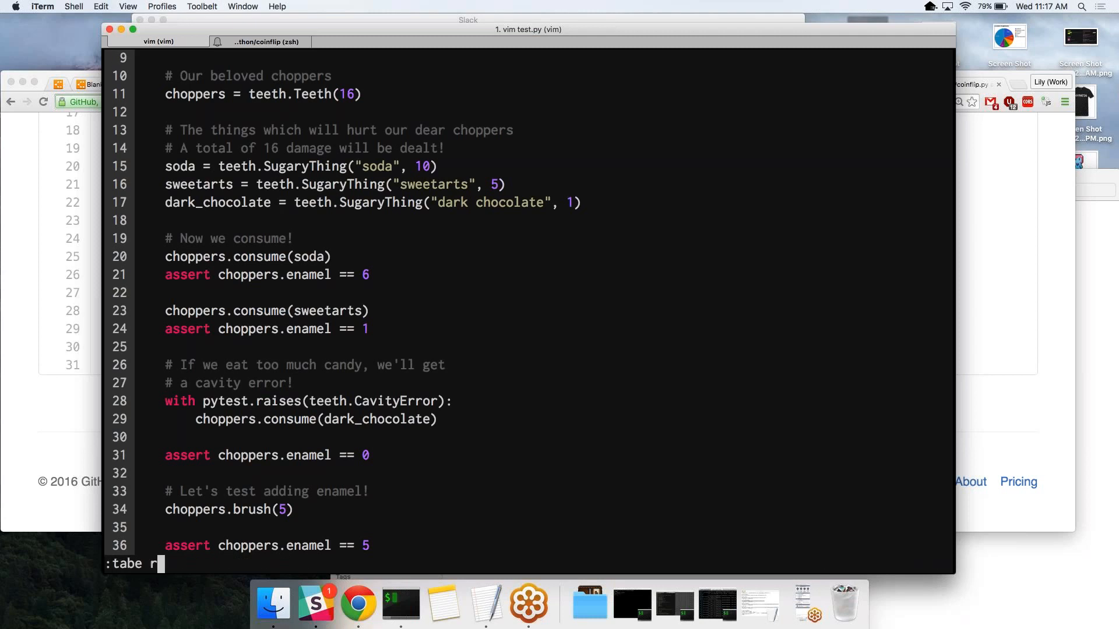
{"action": "type", "text": "REA"}
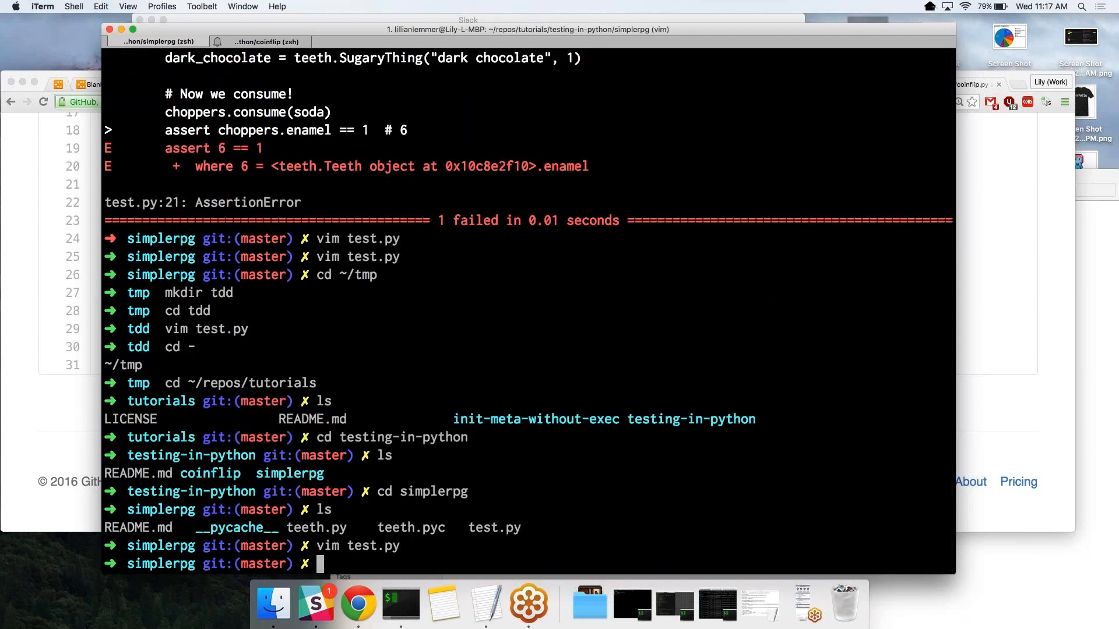
Step: Run py.test to see the 'Teeth has no attribute brush' AttributeError, then reopen test.py in vim
{"action": "type", "text": "pytes"}
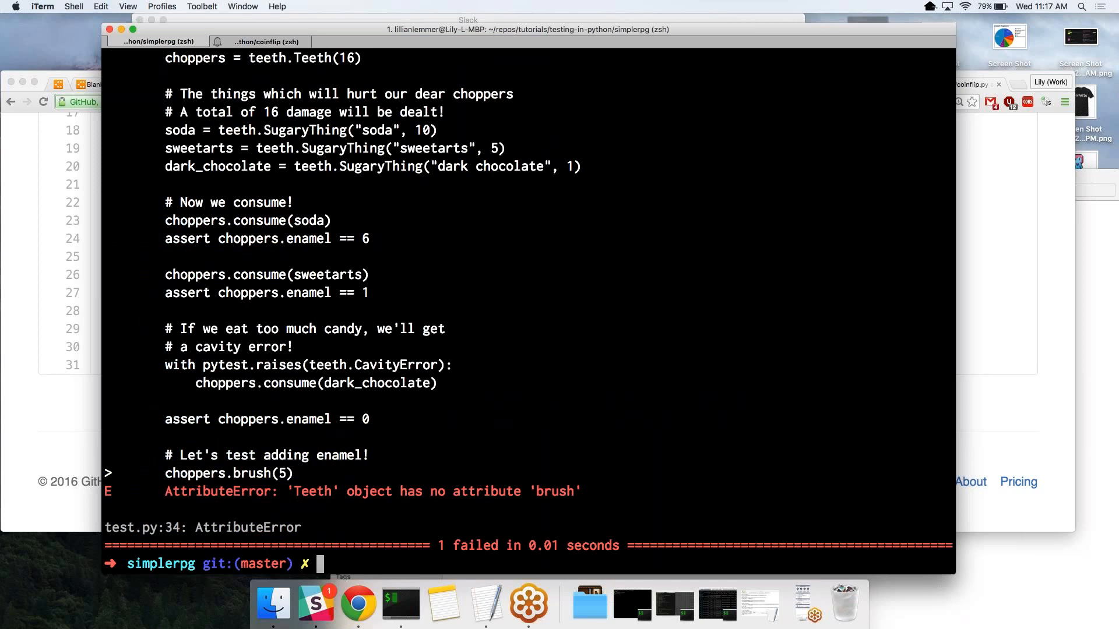
{"action": "type", "text": "vim test.py"}
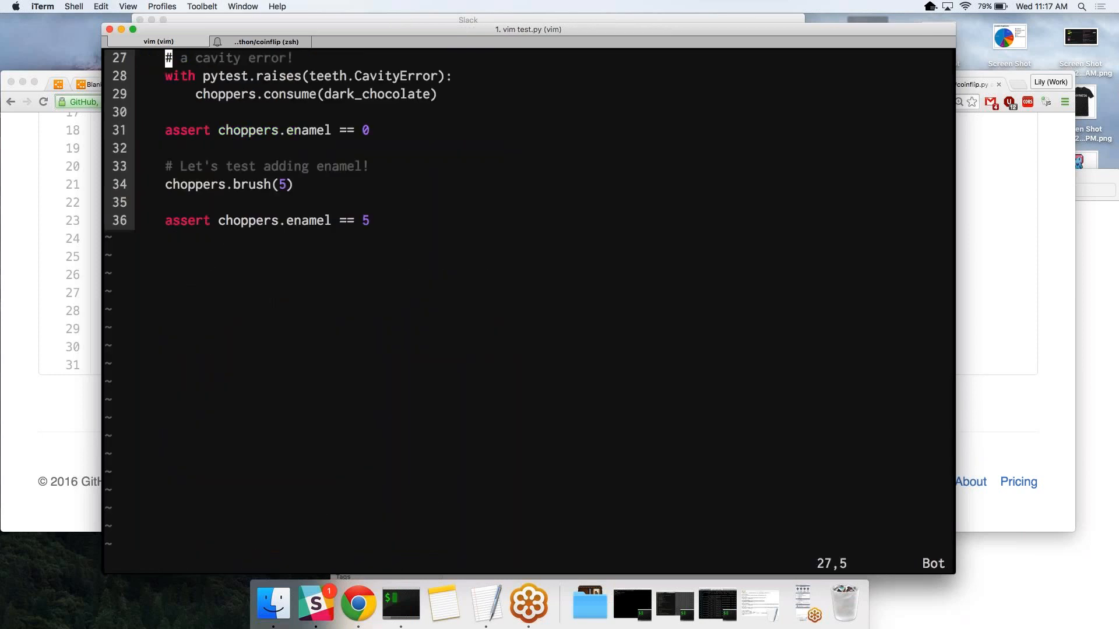
Step: Open teeth.py in a second vim tab via :tabe and scroll through its classes
{"action": "type", "text": ":tabe"}
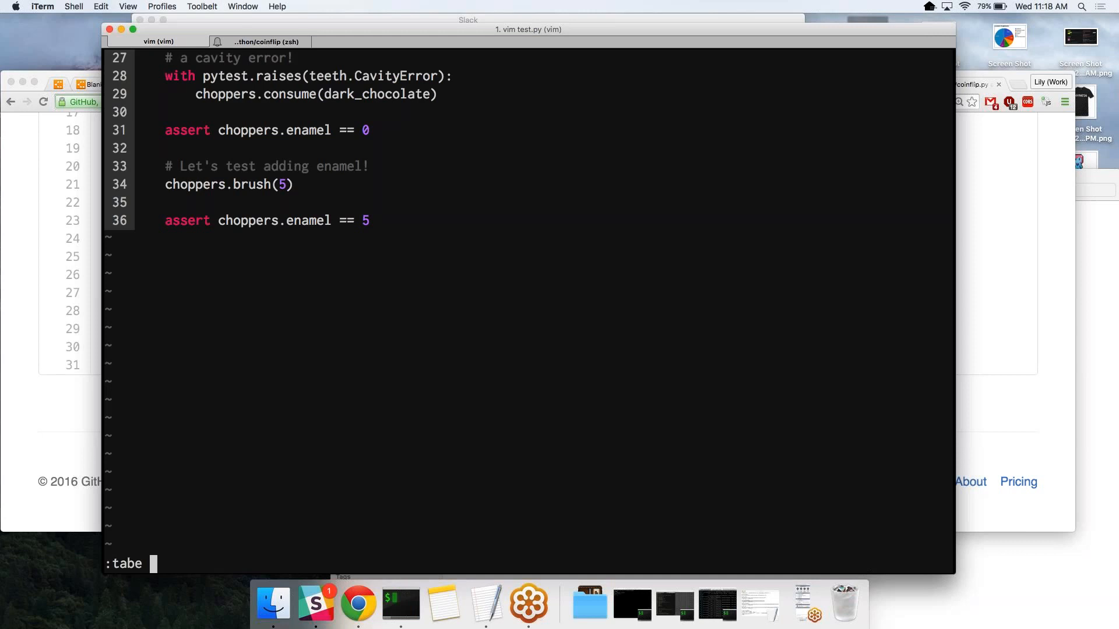
{"action": "type", "text": "test.p"}
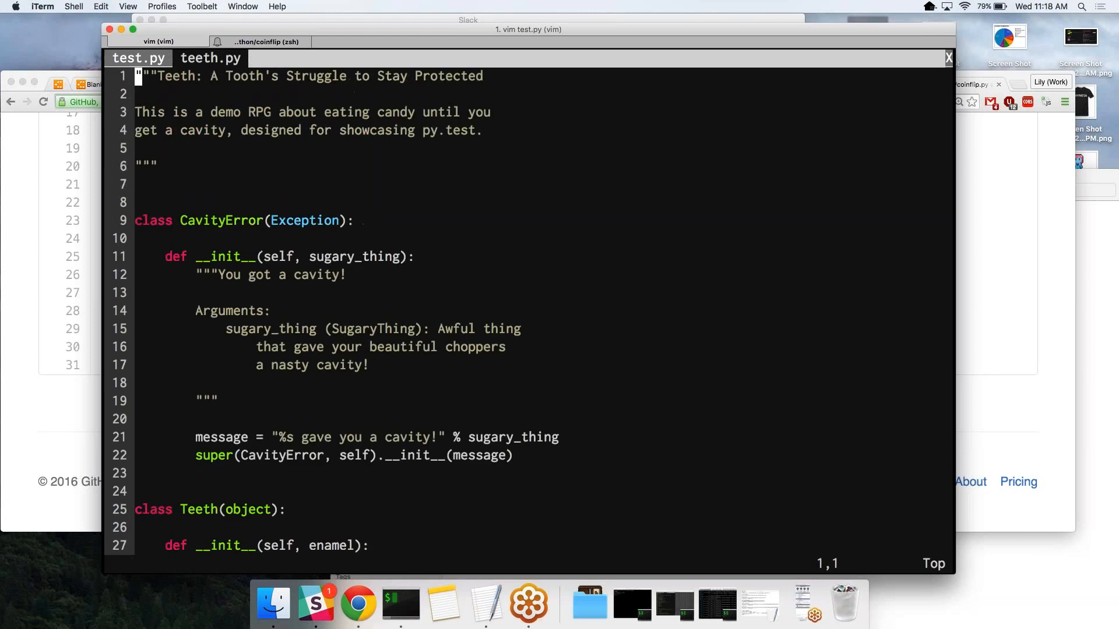
{"action": "scroll", "scroll_direction": "down", "scroll_amount": 3}
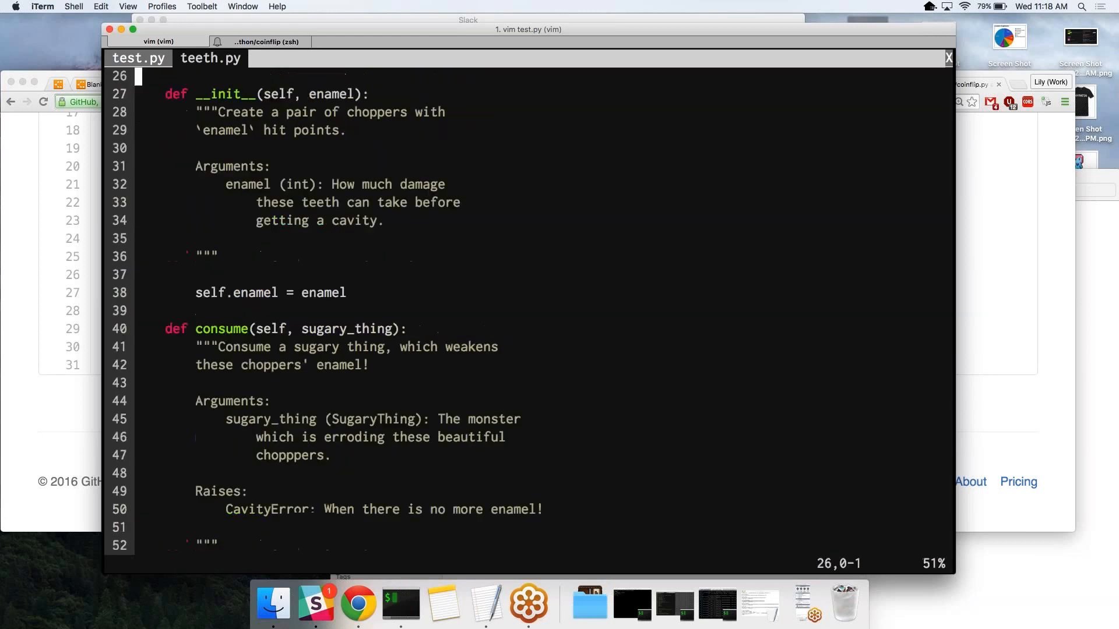
{"action": "scroll", "scroll_direction": "down", "scroll_amount": 3}
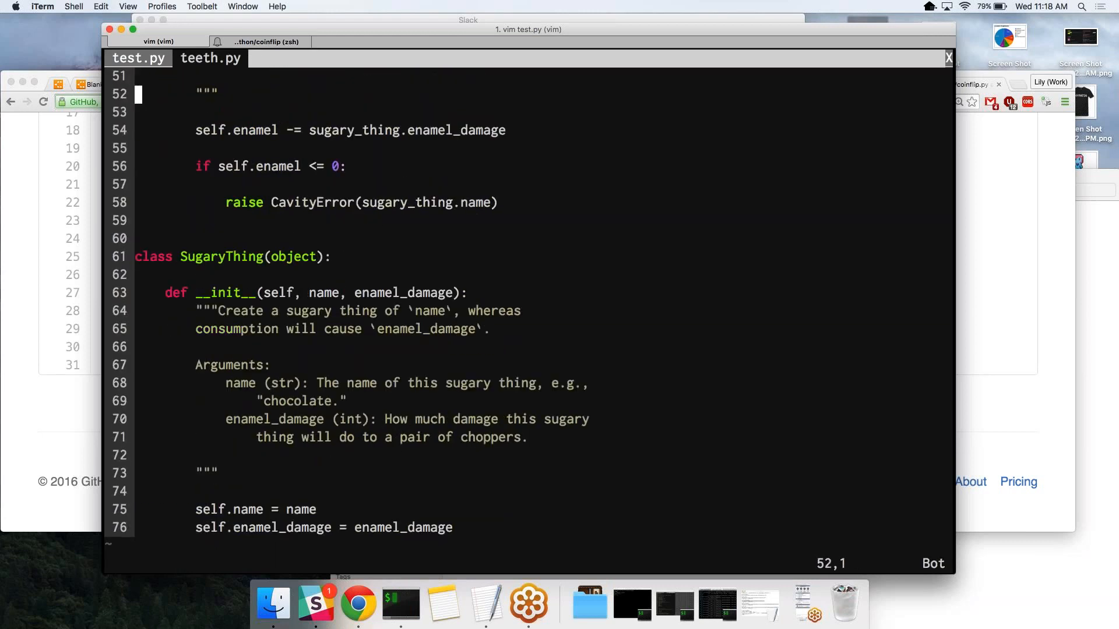
{"action": "key", "text": "j"}
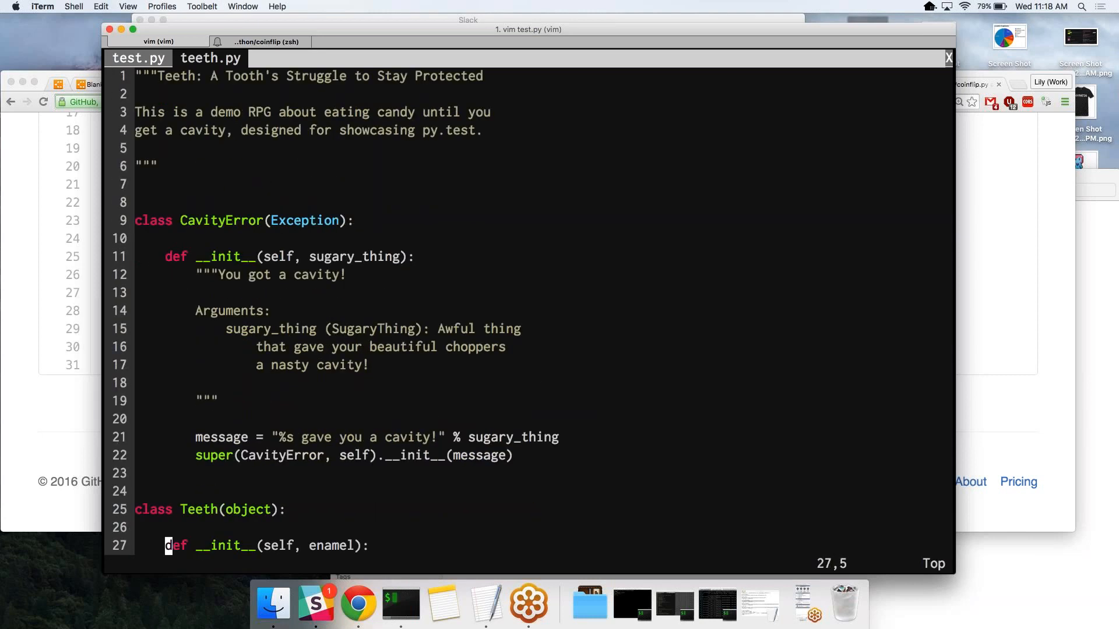
{"action": "scroll", "scroll_direction": "down", "scroll_amount": 3}
{"action": "type", "text": "def"}
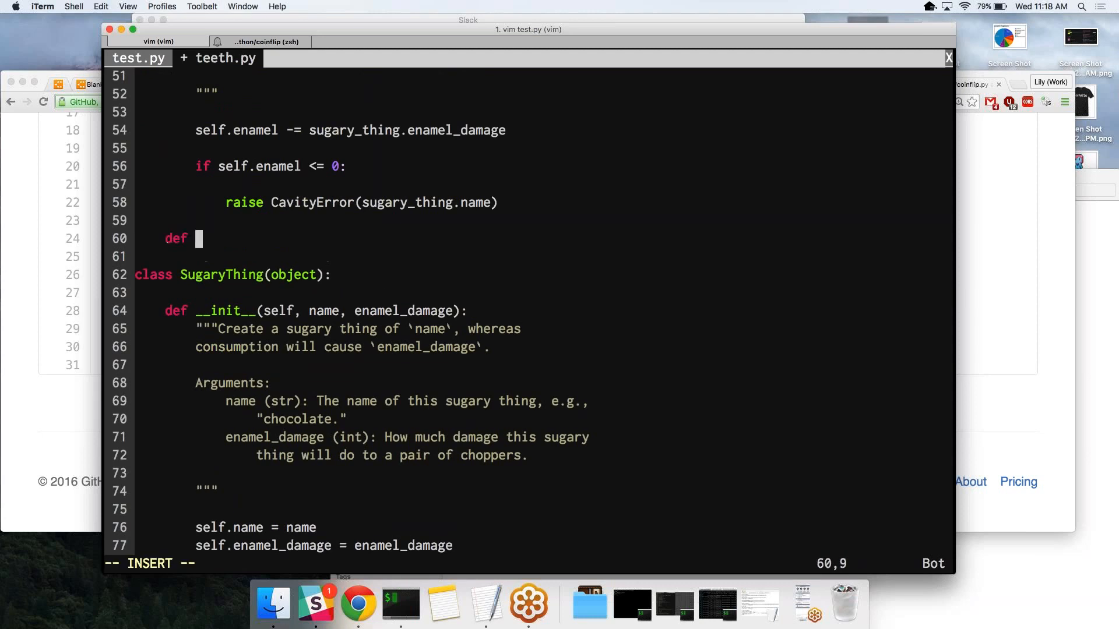
Step: Write the brush method with body self.enamel += points after consume
{"action": "type", "text": "brush(self,"}
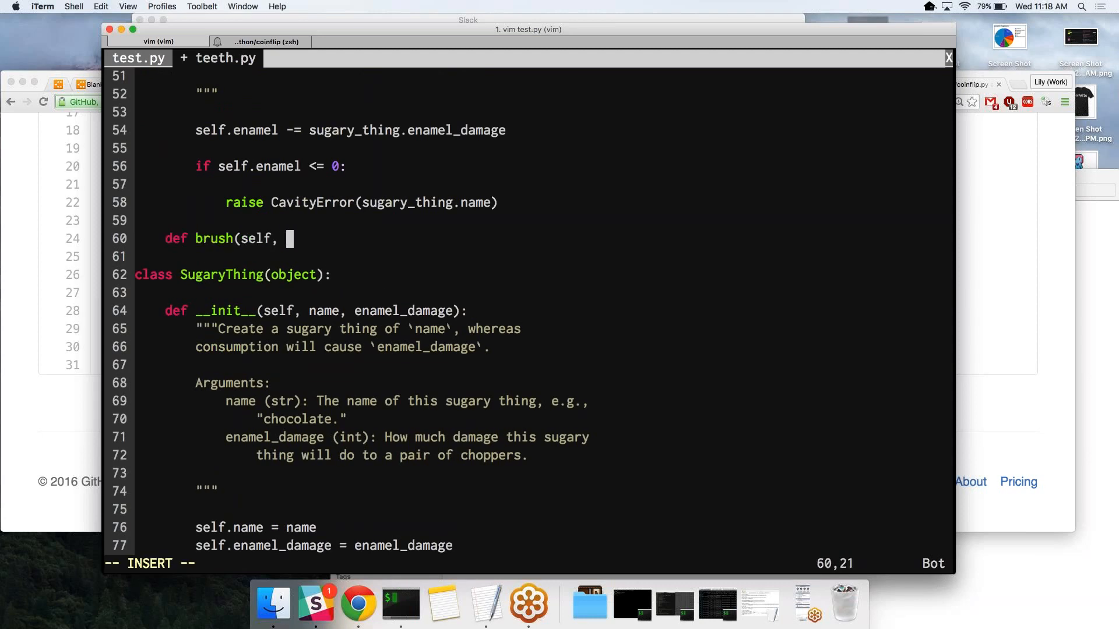
{"action": "type", "text": "points"}
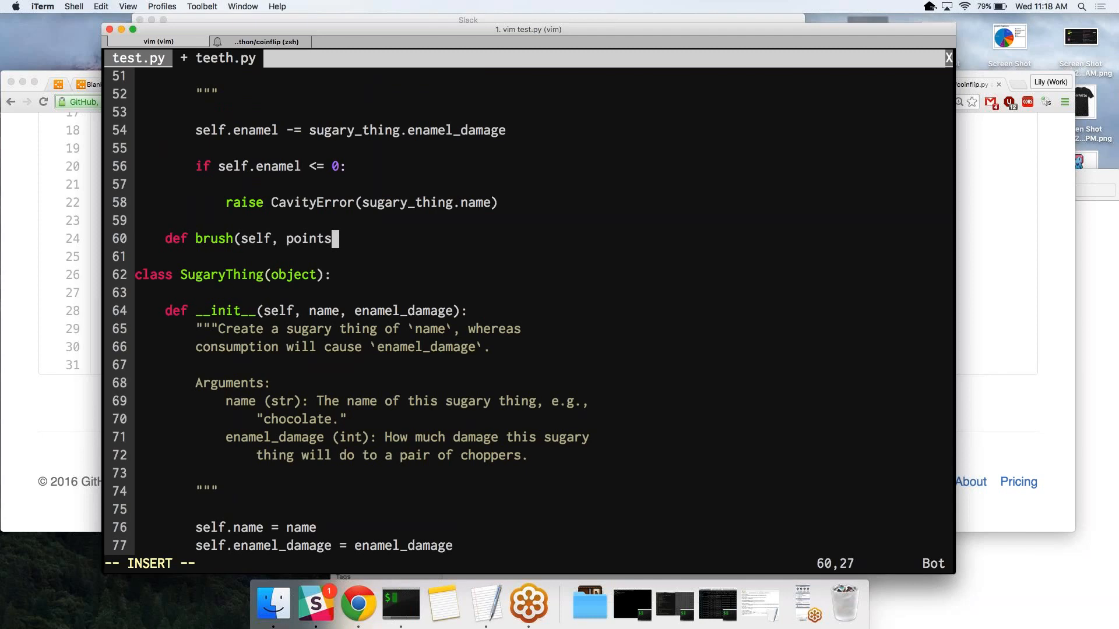
{"action": "key", "text": "BackSpace"}
{"action": "type", "text": "):"}
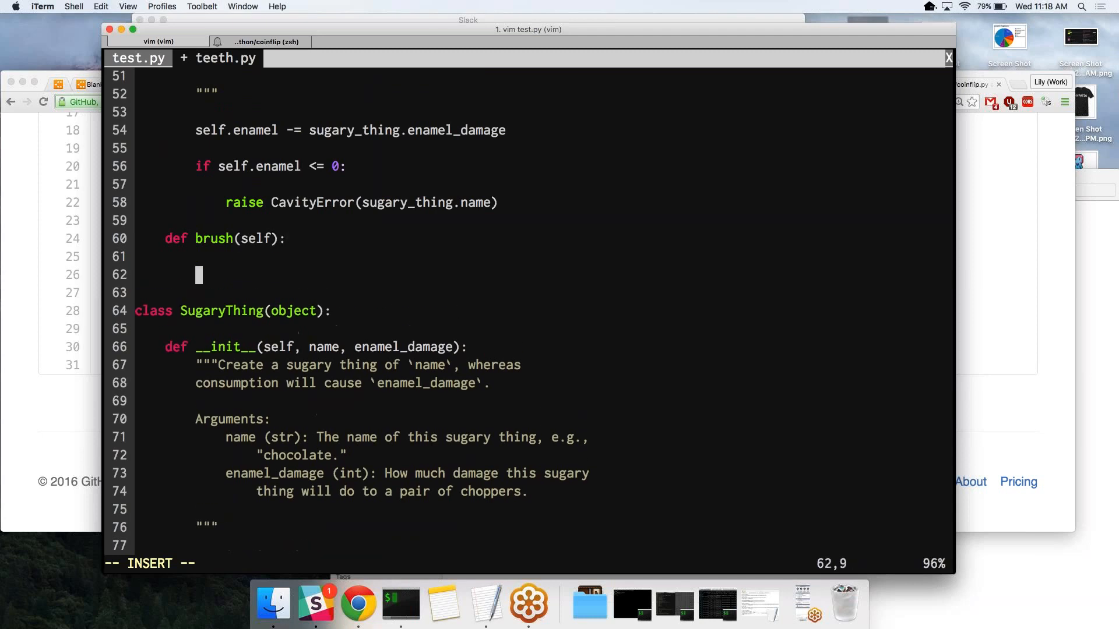
{"action": "type", "text": "self.en"}
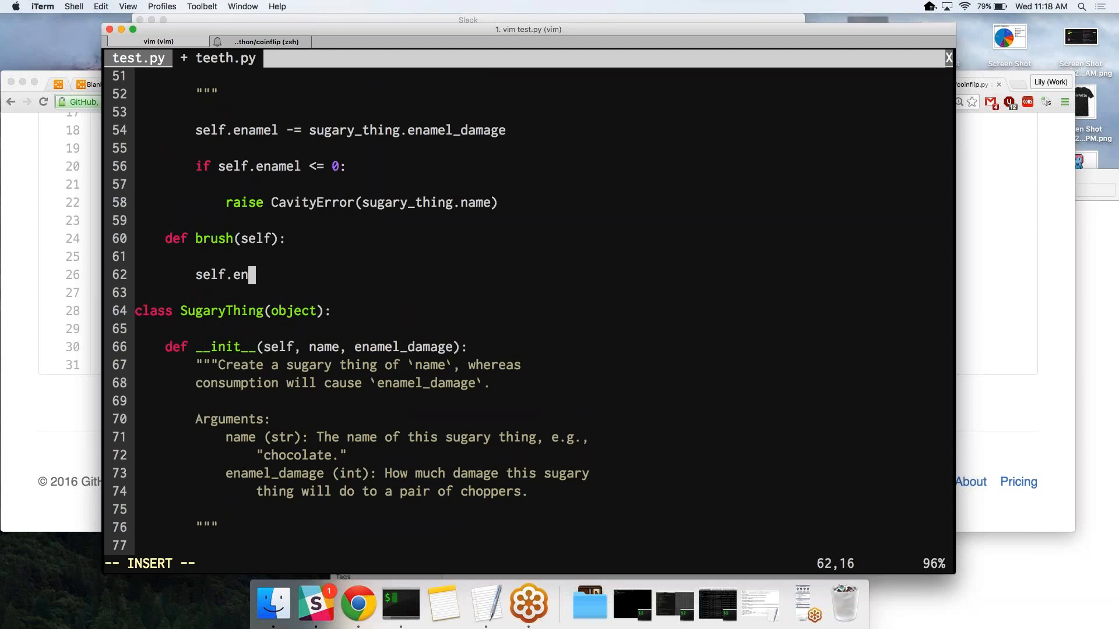
{"action": "type", "text": "amel +="}
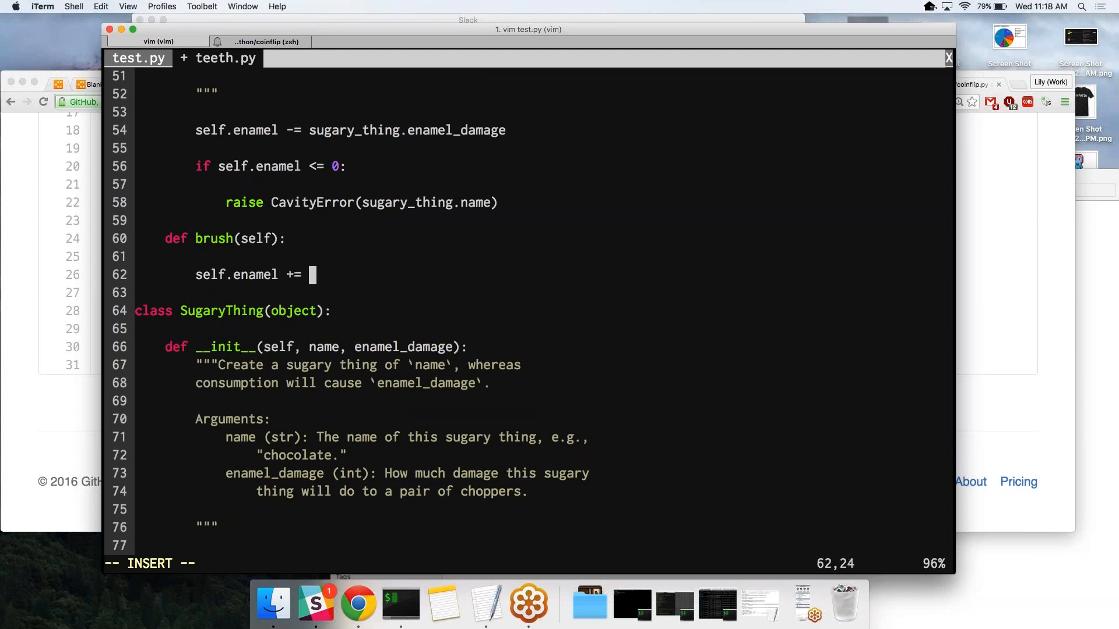
{"action": "type", "text": "br"}
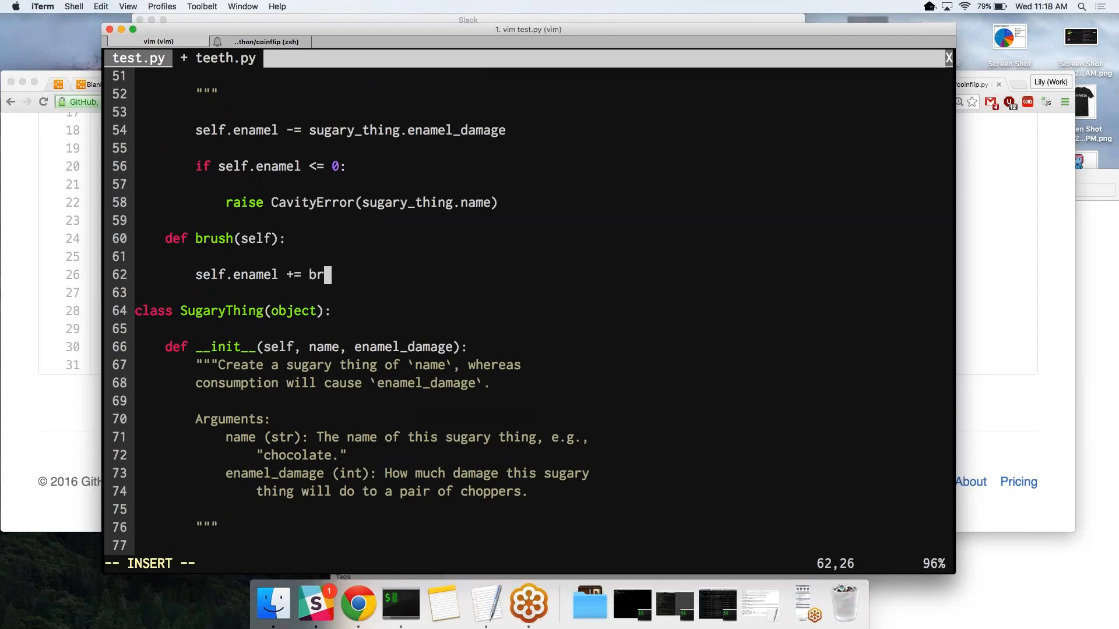
{"action": "key", "text": "backspace"}
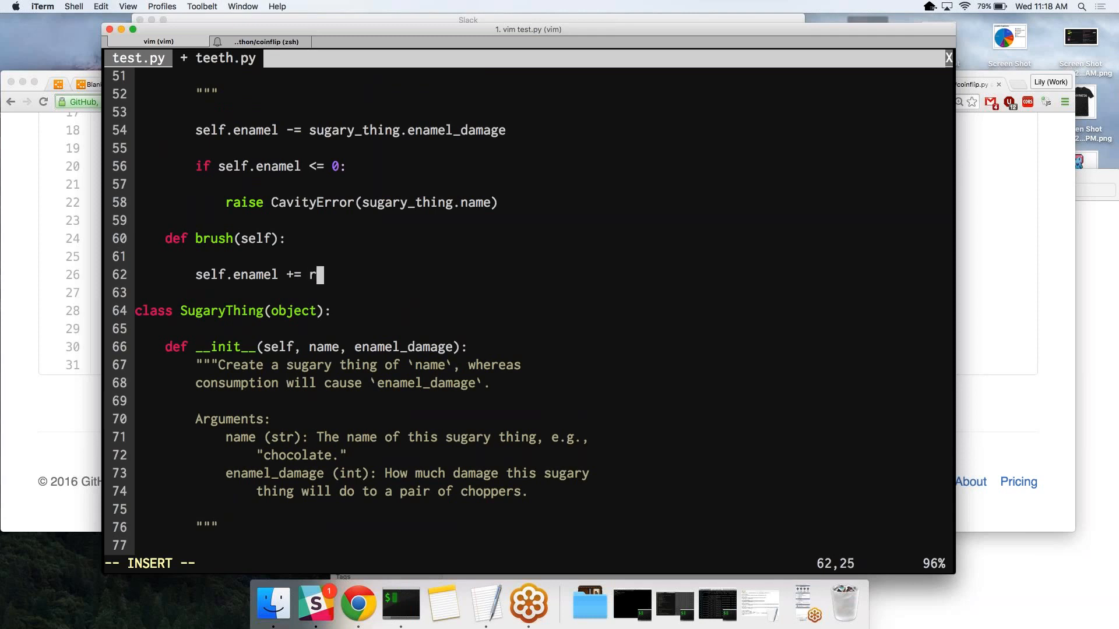
{"action": "key", "text": "backspace"}
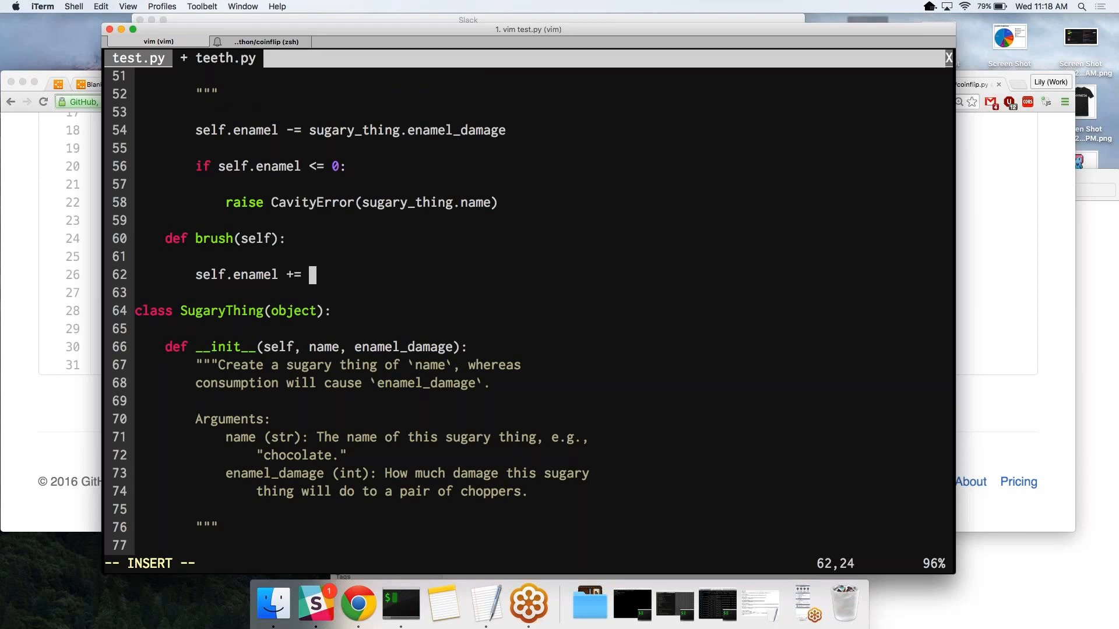
{"action": "type", "text": "points"}
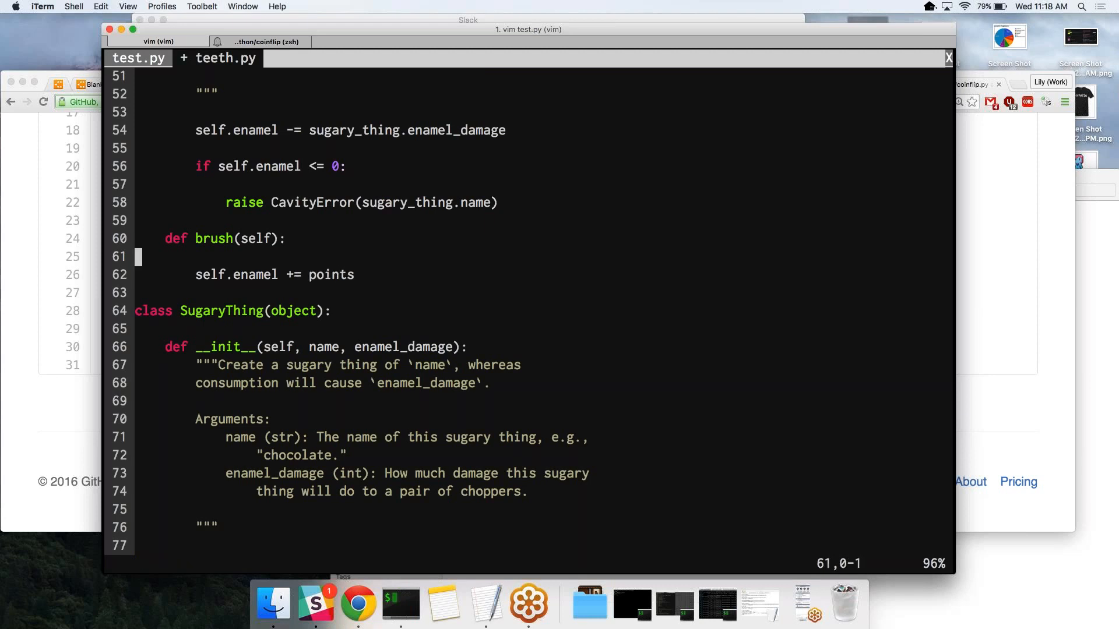
Step: Add the docstring """Brush our teeth; gain enamel.""" above the body and save the file
{"action": "key", "text": "i"}
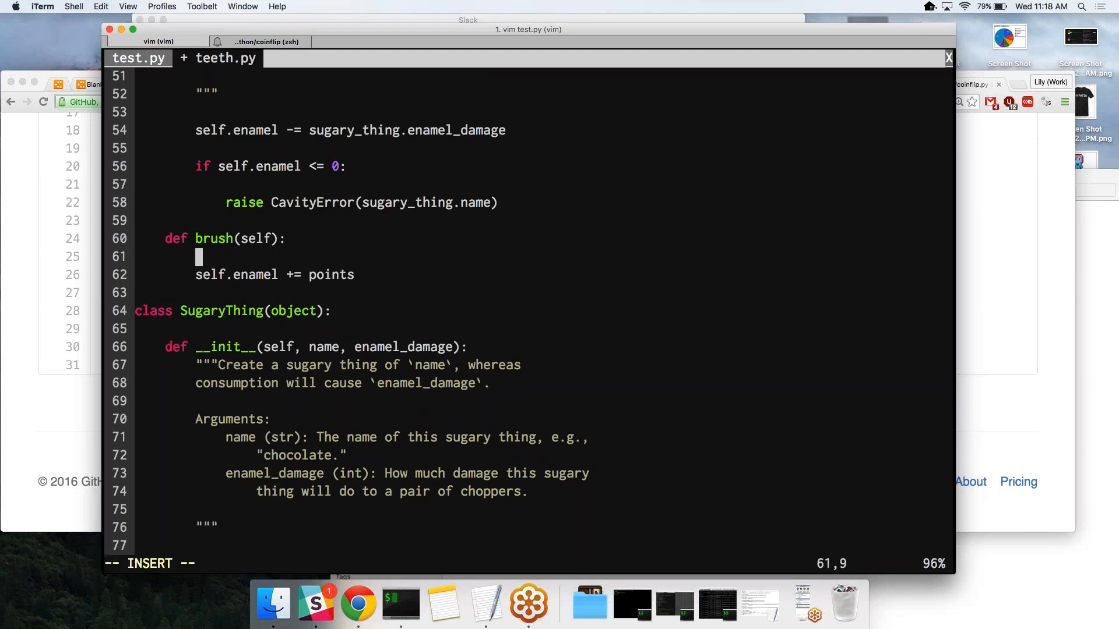
{"action": "type", "text": "\"\"\"Brush"}
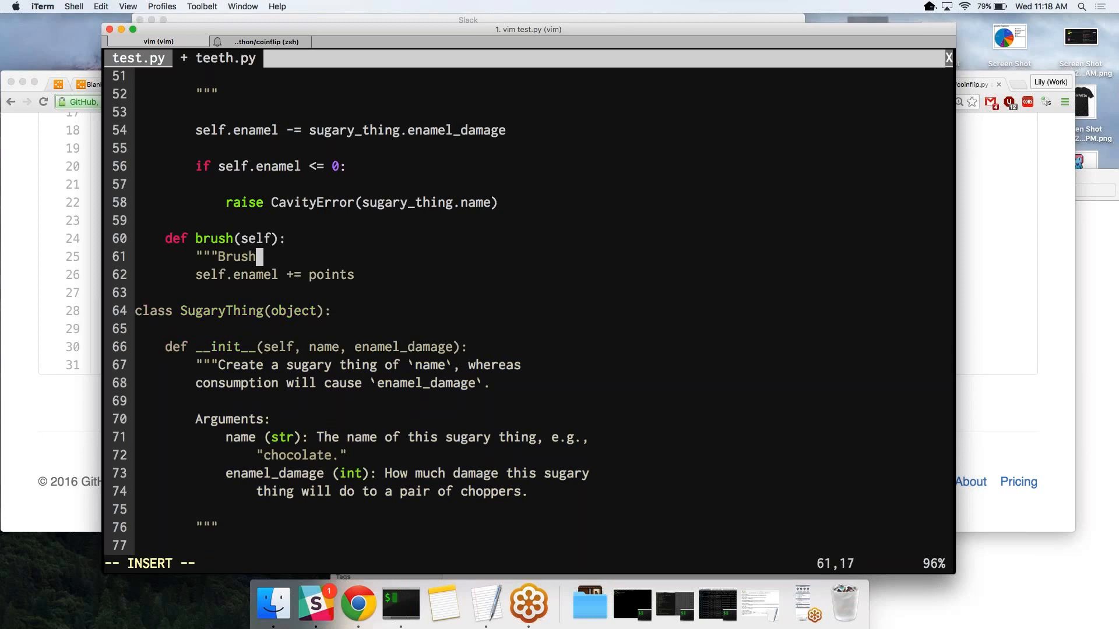
{"action": "type", "text": "our teeth;"}
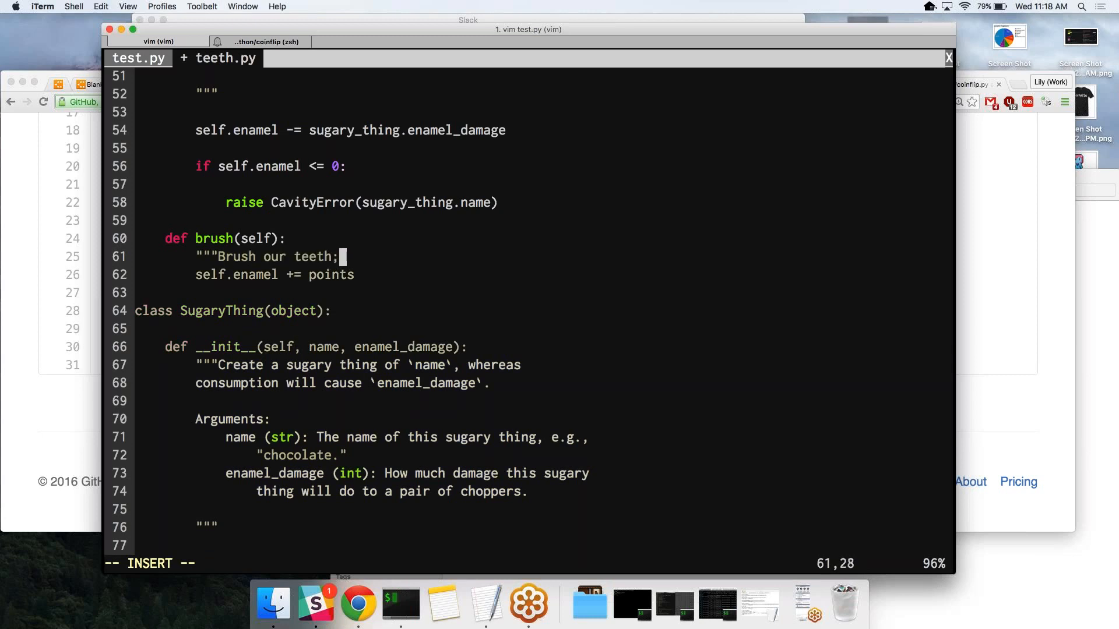
{"action": "type", "text": "gain enamel."}
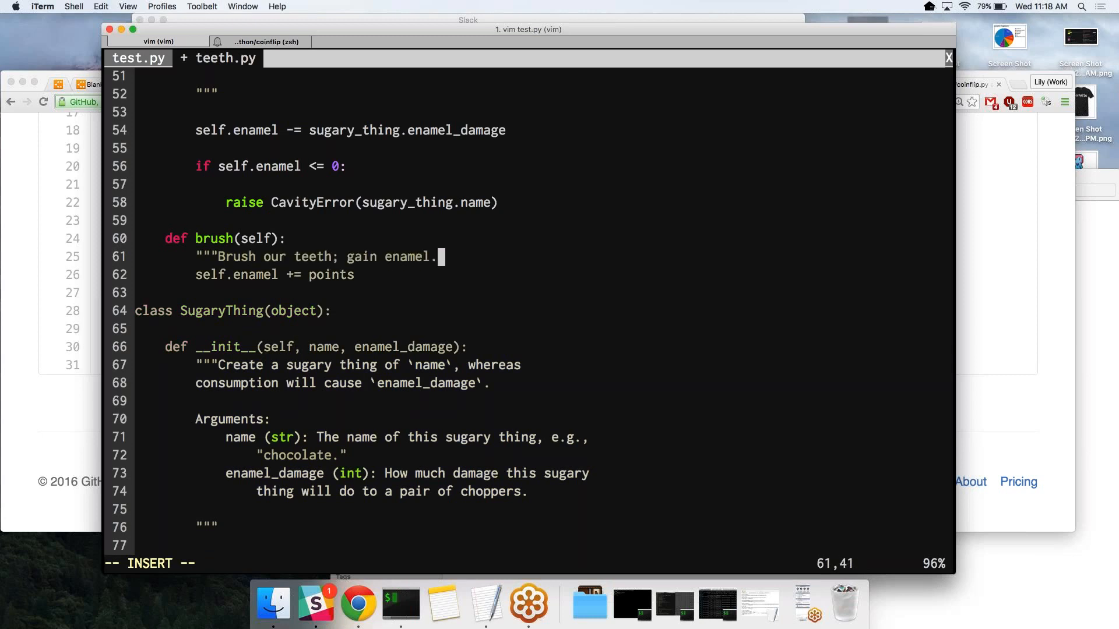
{"action": "key", "text": "enter"}
{"action": "type", "text": "\"\"\""}
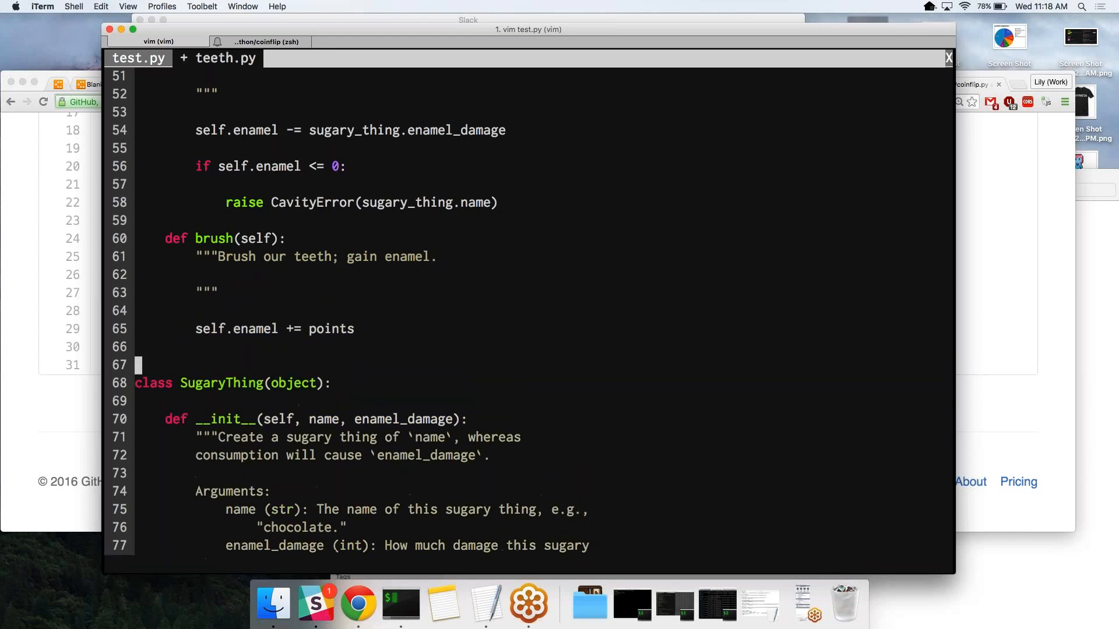
{"action": "left_click", "coordinate": [137, 59]}
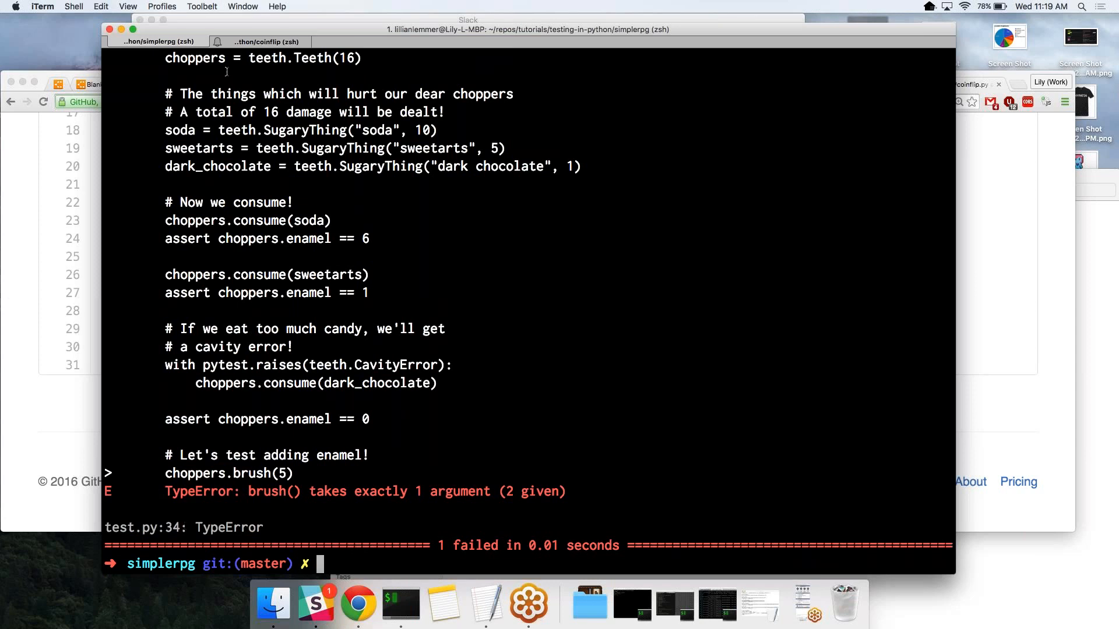
Step: After the TypeError from py.test, reopen test.py in vim and switch to teeth.py
{"action": "type", "text": "vim test.py"}
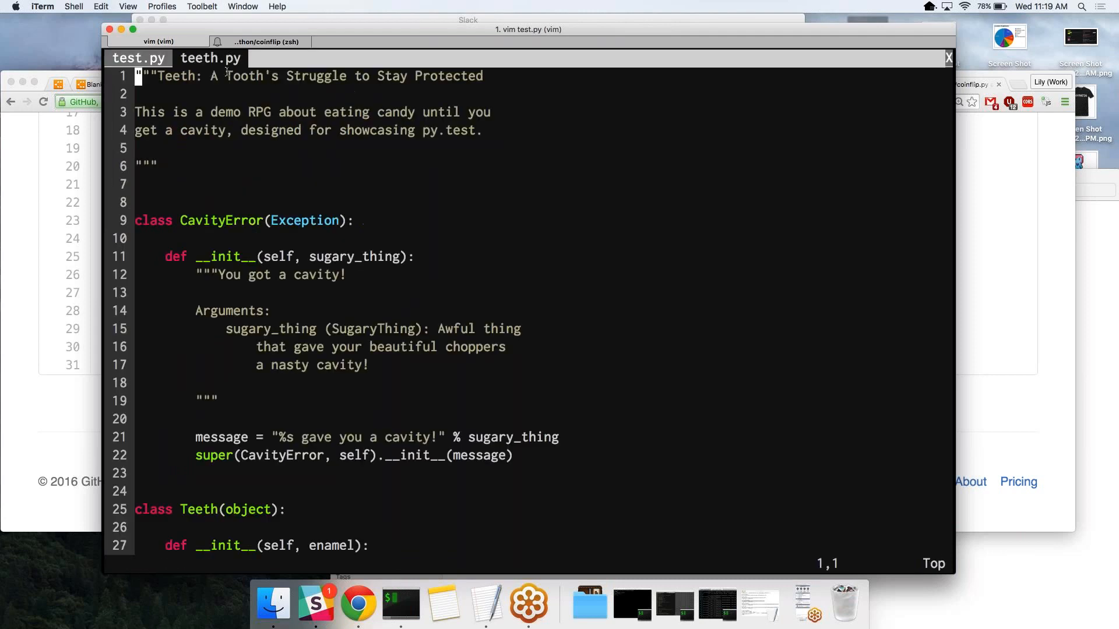
Step: Insert ", points" into the brush signature, save, and rerun py.test test.py
{"action": "scroll", "scroll_direction": "down", "scroll_amount": 3}
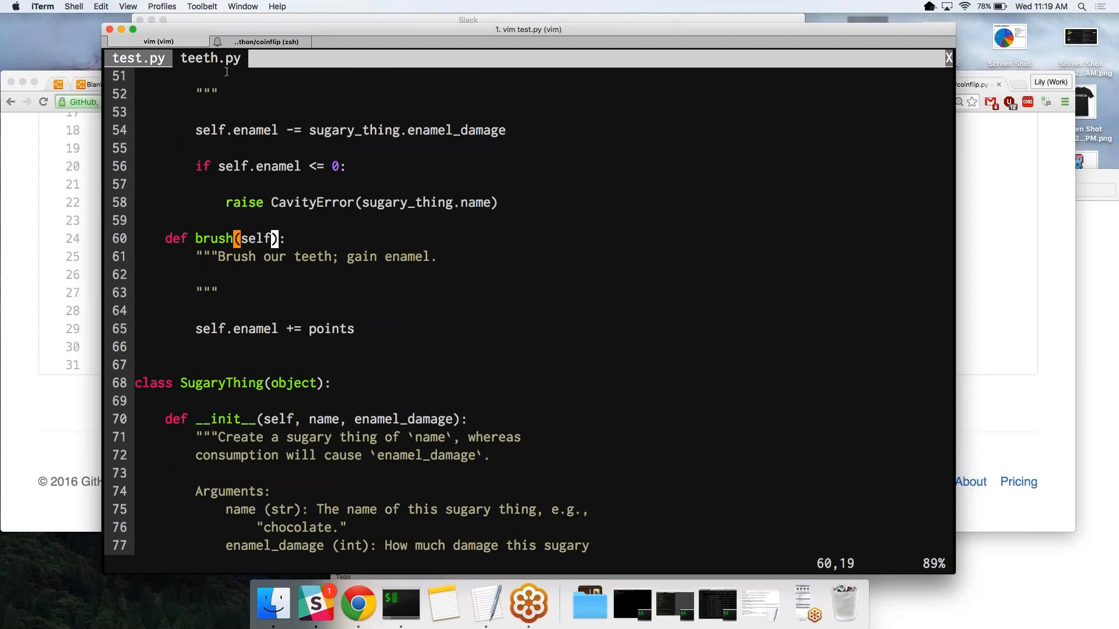
{"action": "type", "text": ", point"}
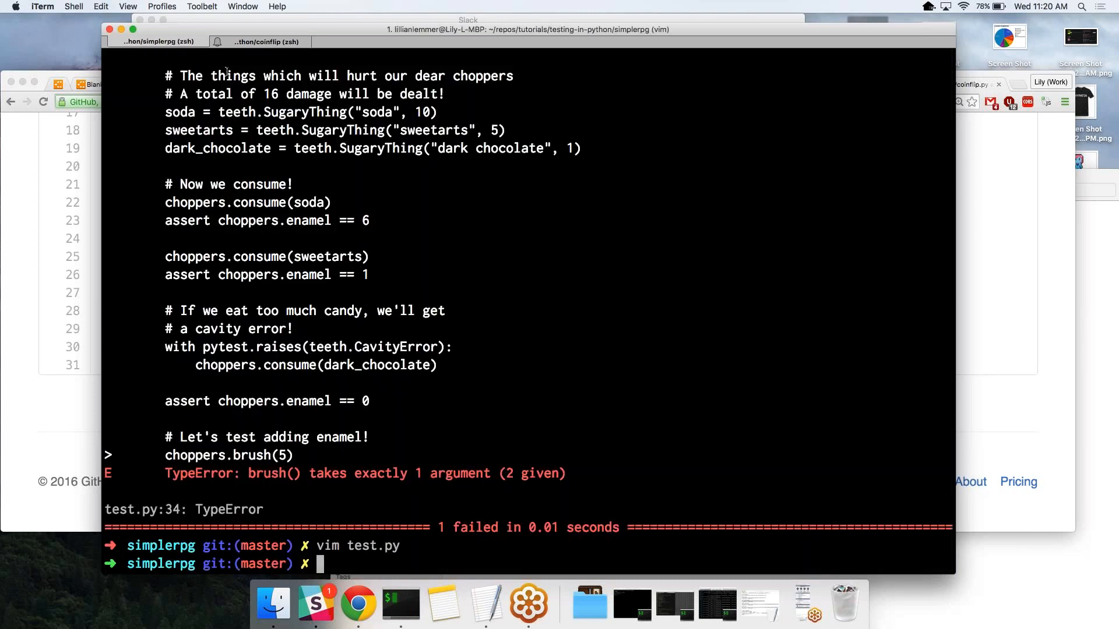
{"action": "type", "text": "py.test test.py"}
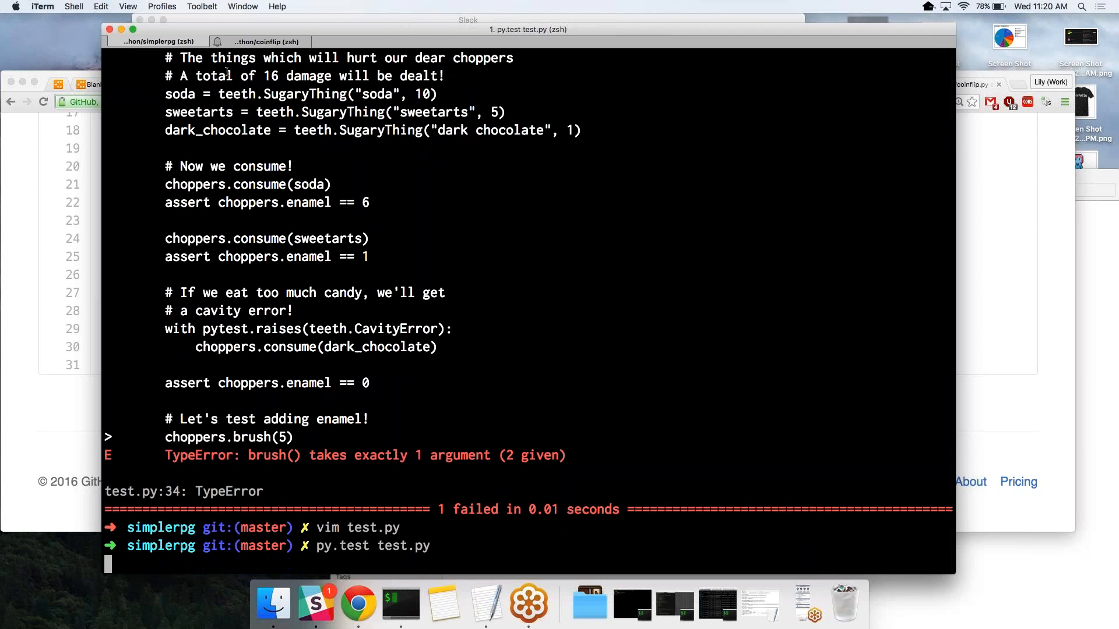